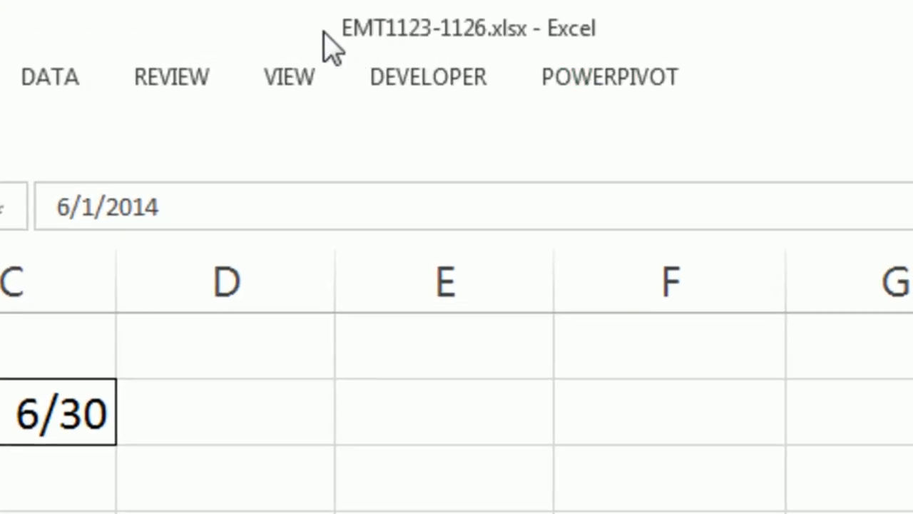
mouse_move(468, 50)
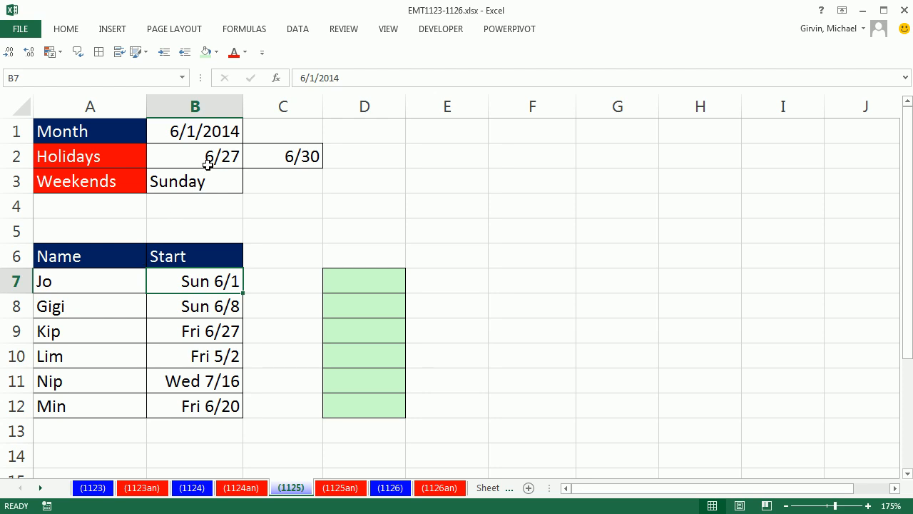
mouse_move(240, 207)
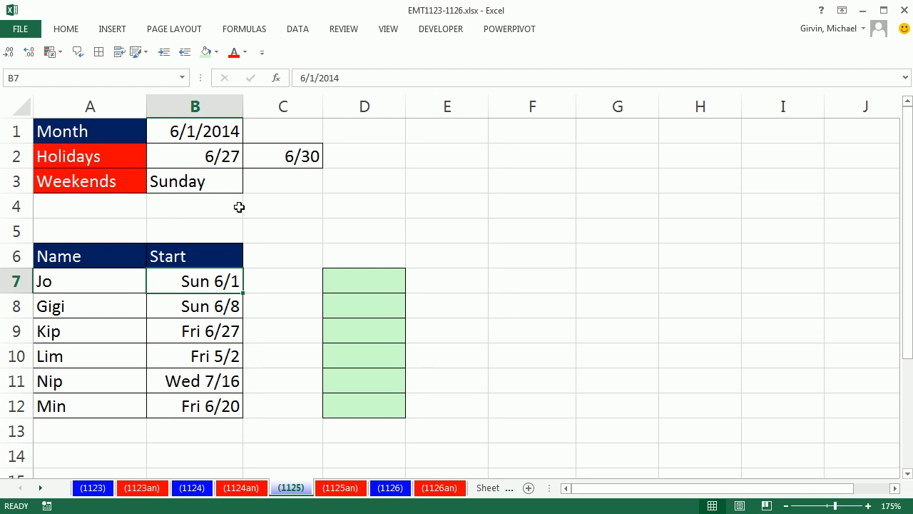
mouse_move(286, 271)
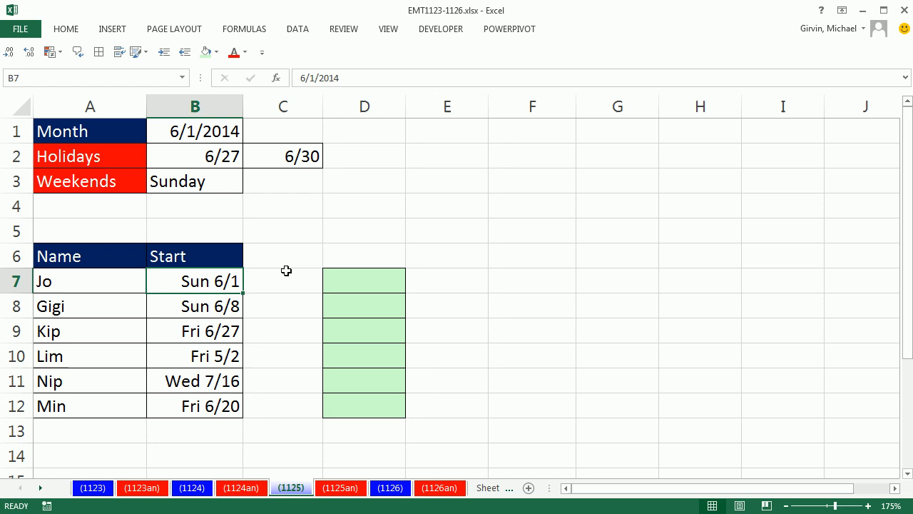
Step: Inspect the individual start dates, then select the start-date range B7:B12
click(194, 305)
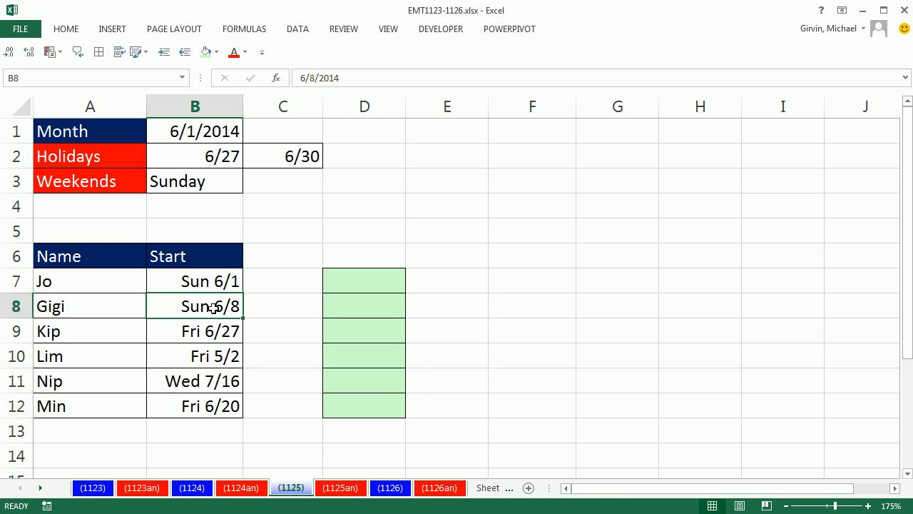
click(194, 331)
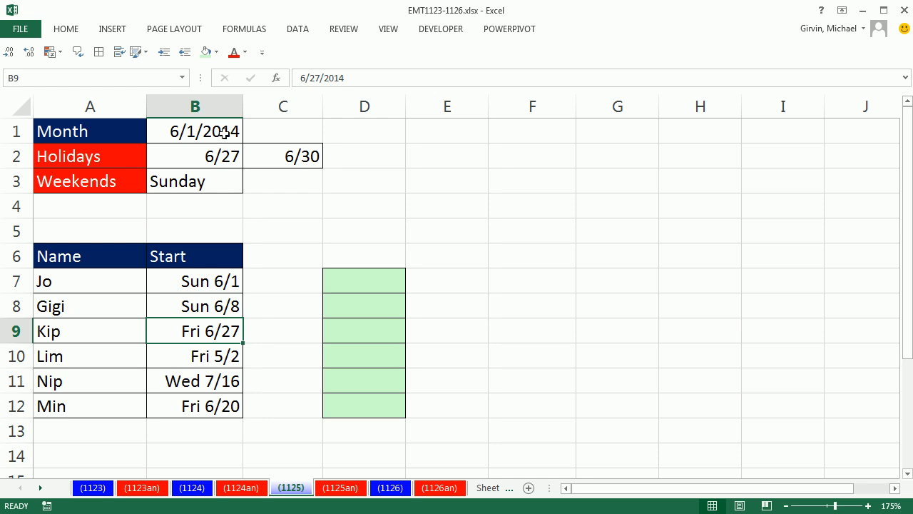
click(194, 131)
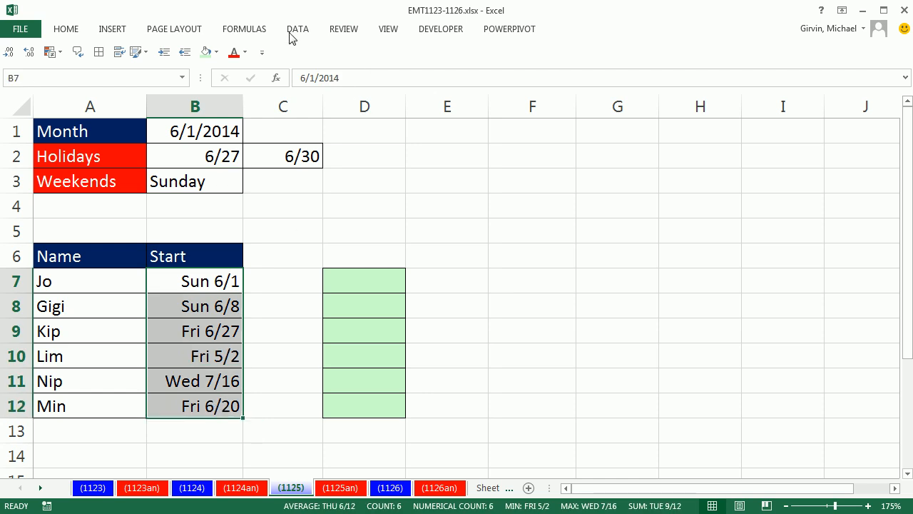
click(297, 28)
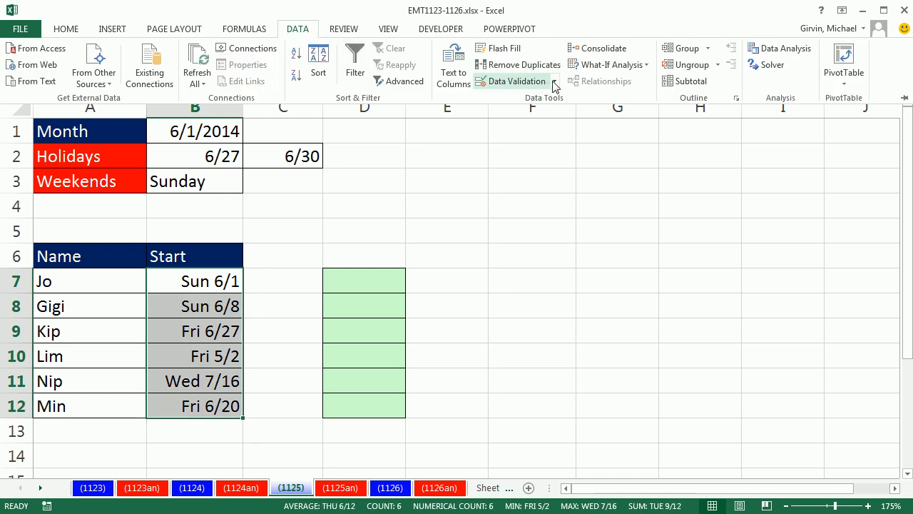
click(512, 80)
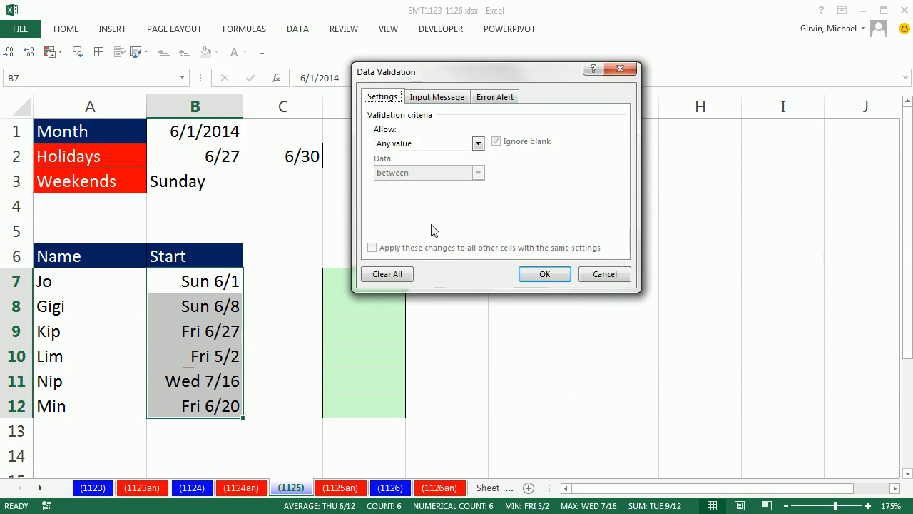
click(478, 143)
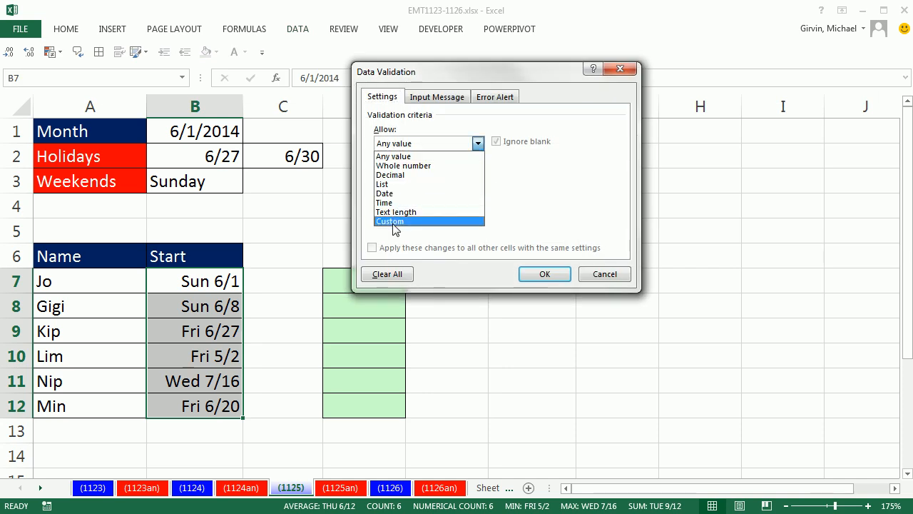
click(604, 274)
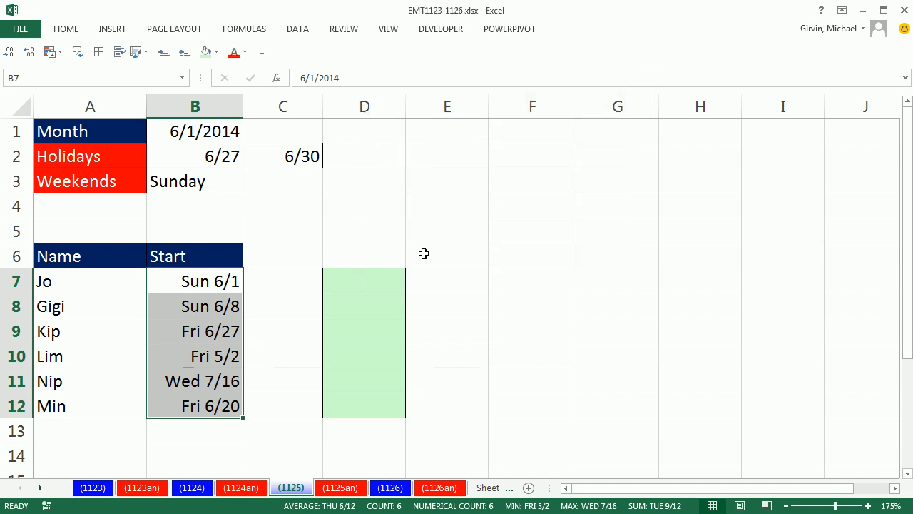
click(364, 280)
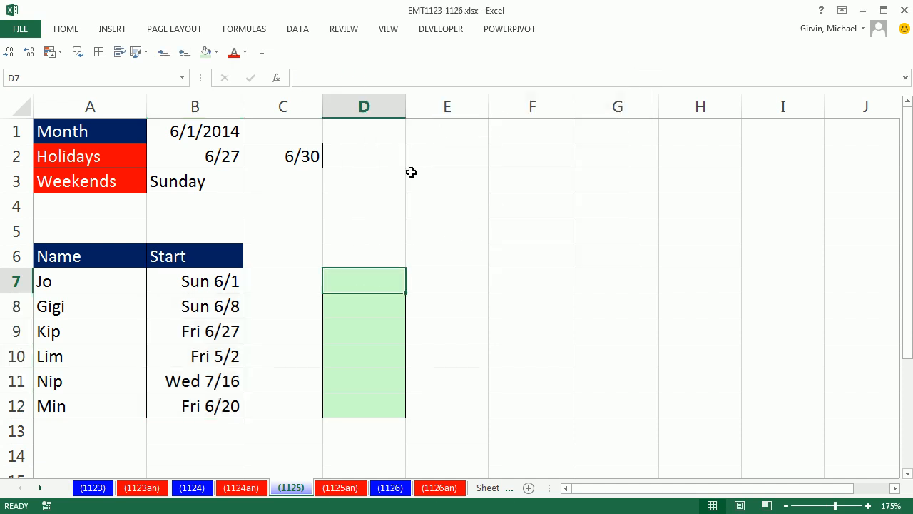
mouse_move(375, 281)
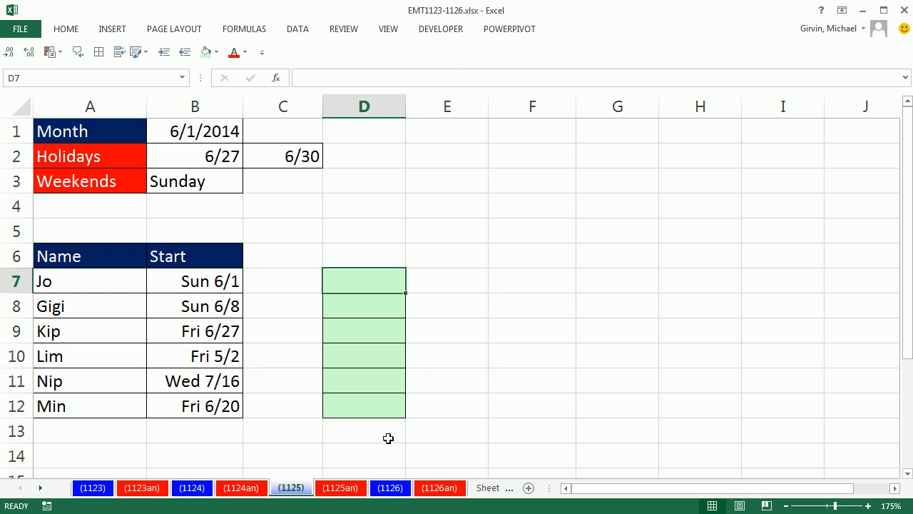
mouse_move(388, 319)
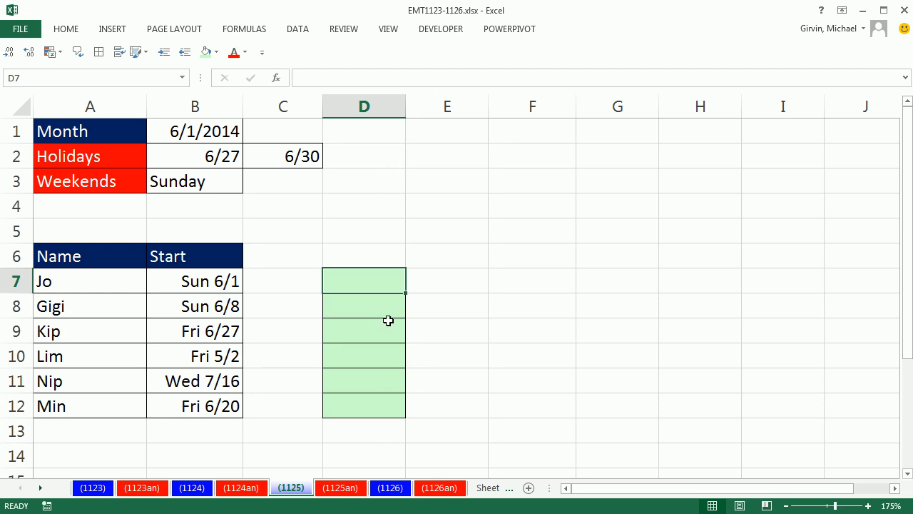
mouse_move(376, 288)
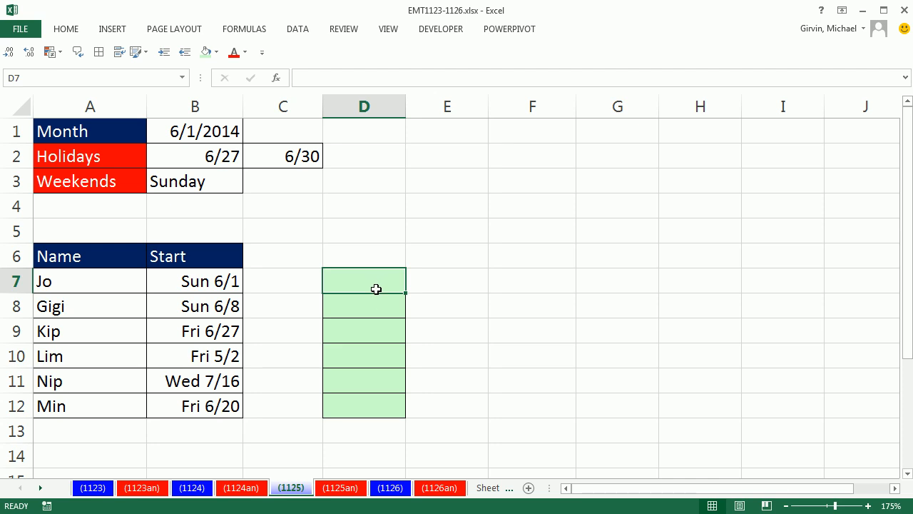
drag(194, 279, 194, 355)
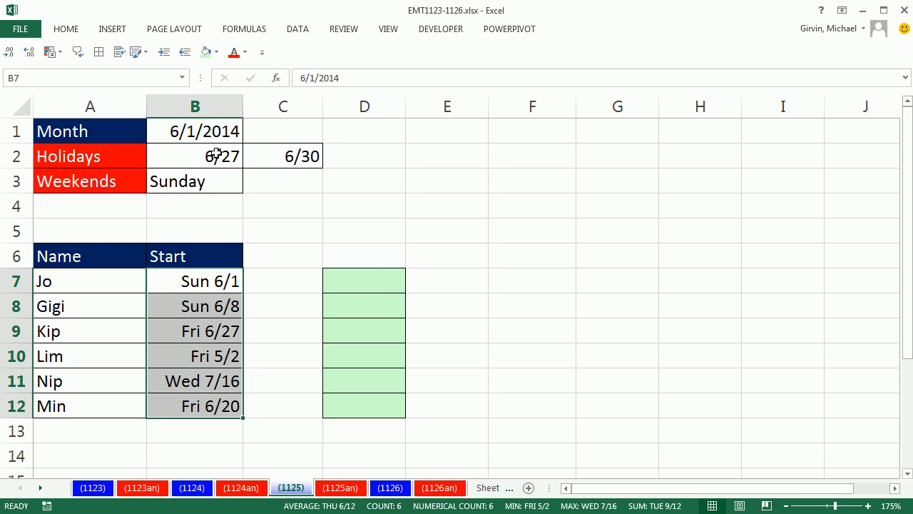
click(282, 156)
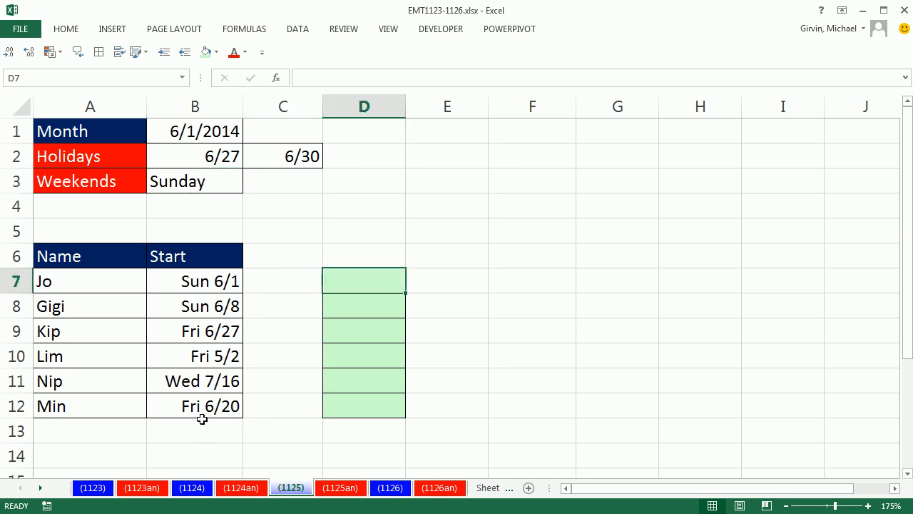
mouse_move(528, 434)
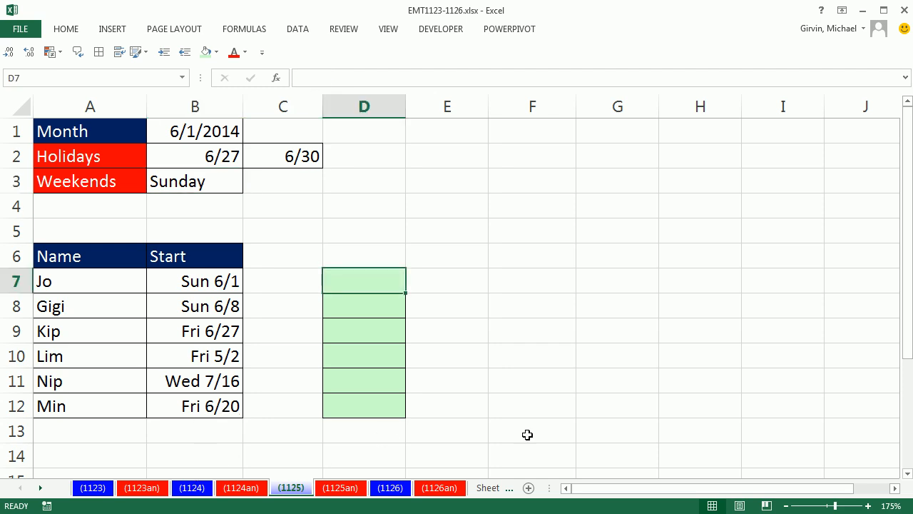
Step: Enter =NETWORKDAYS.INTL(B7,B7,11,$B$2:$C$2) into all of D7:D12 as the Sunday/holiday check
text(=ne)
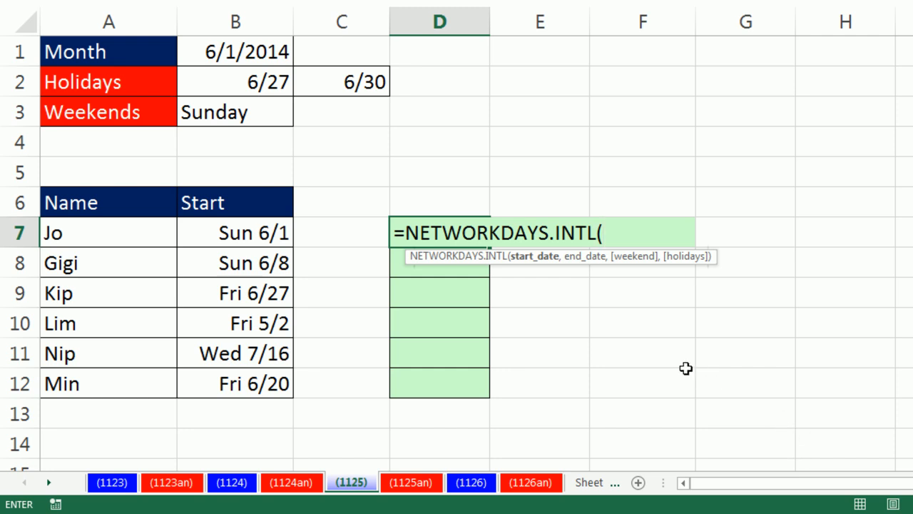
mouse_move(297, 268)
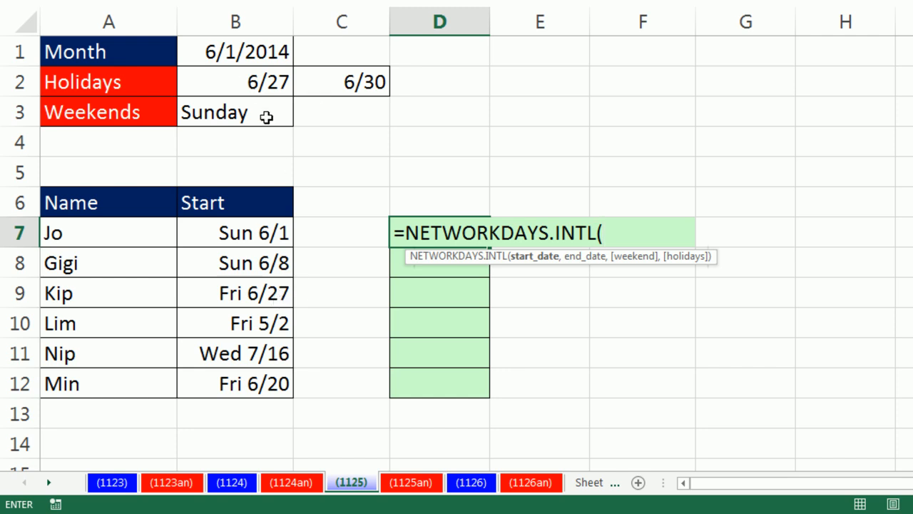
mouse_move(545, 260)
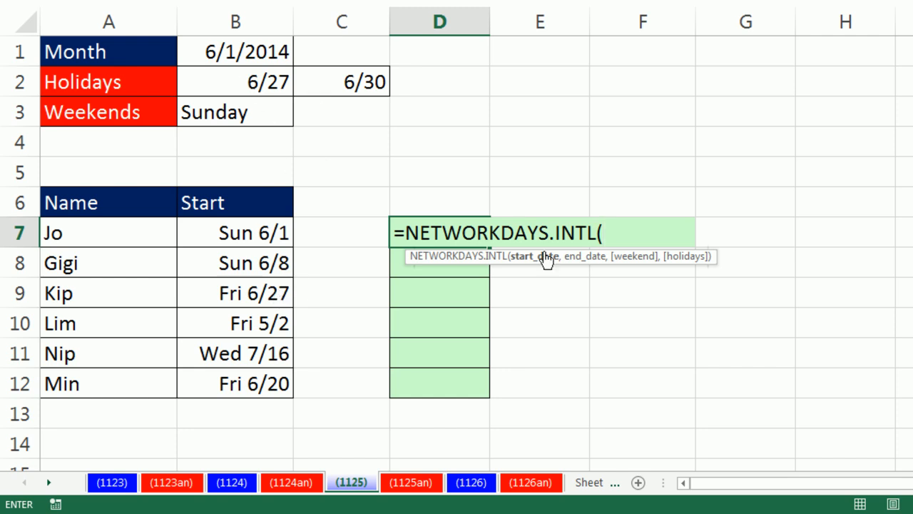
click(234, 232)
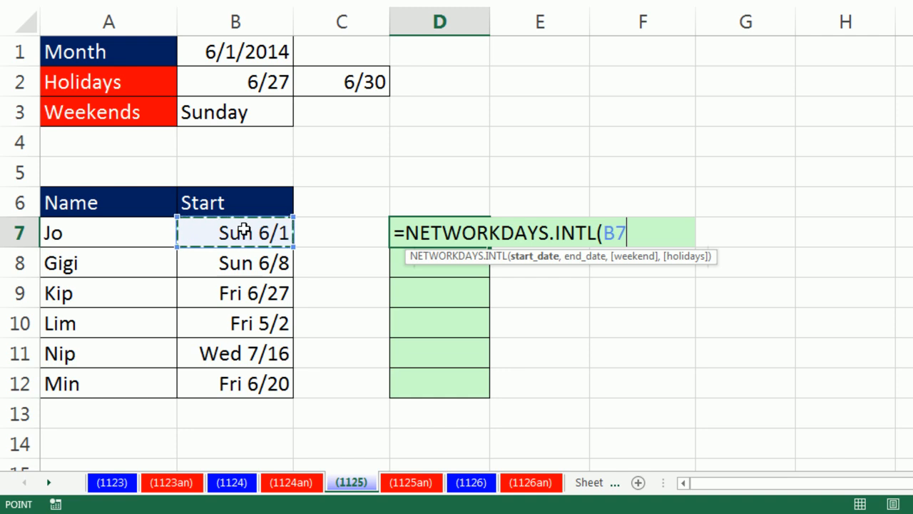
text(,B7)
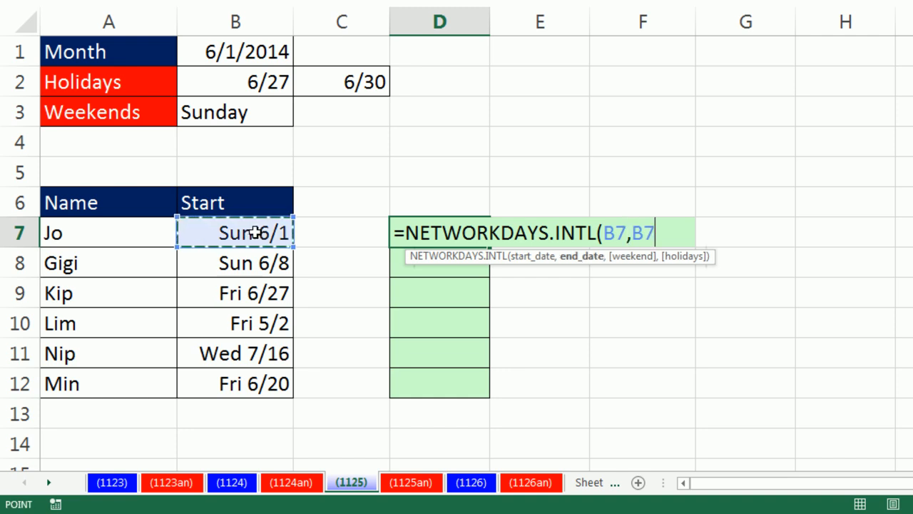
mouse_move(453, 217)
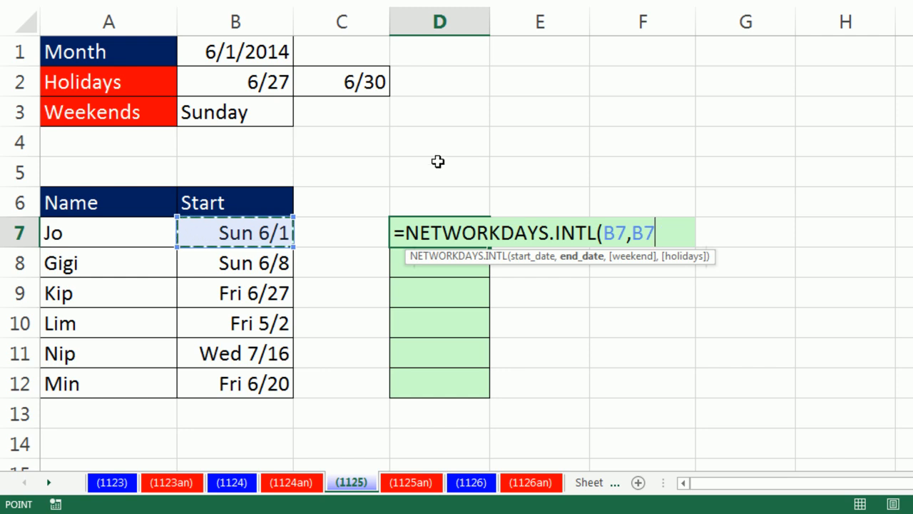
mouse_move(587, 142)
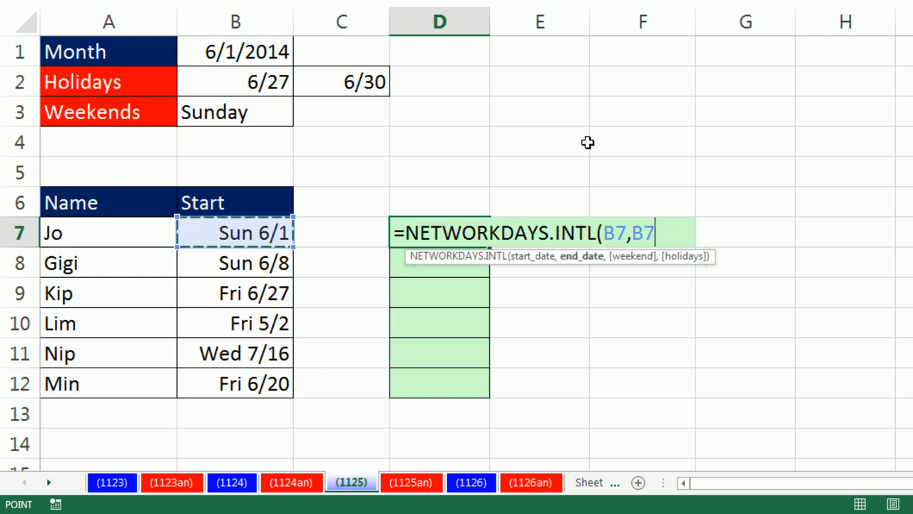
mouse_move(537, 220)
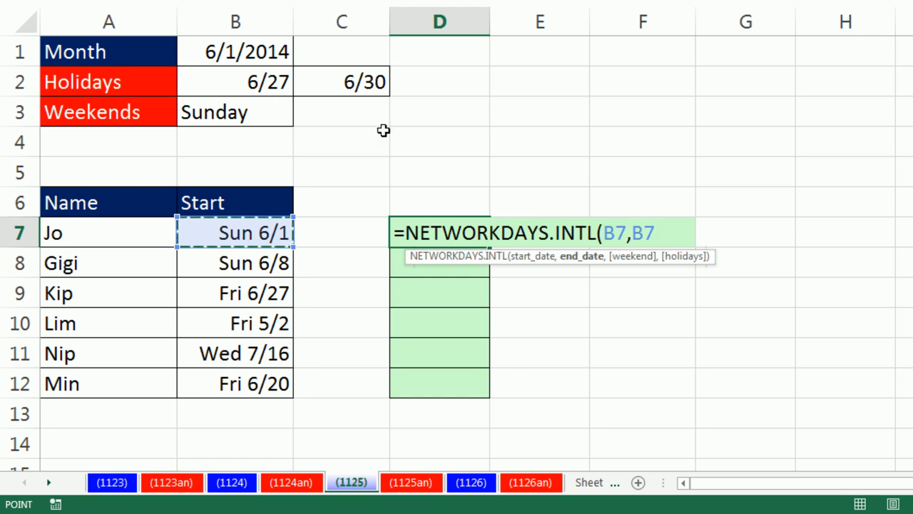
mouse_move(265, 111)
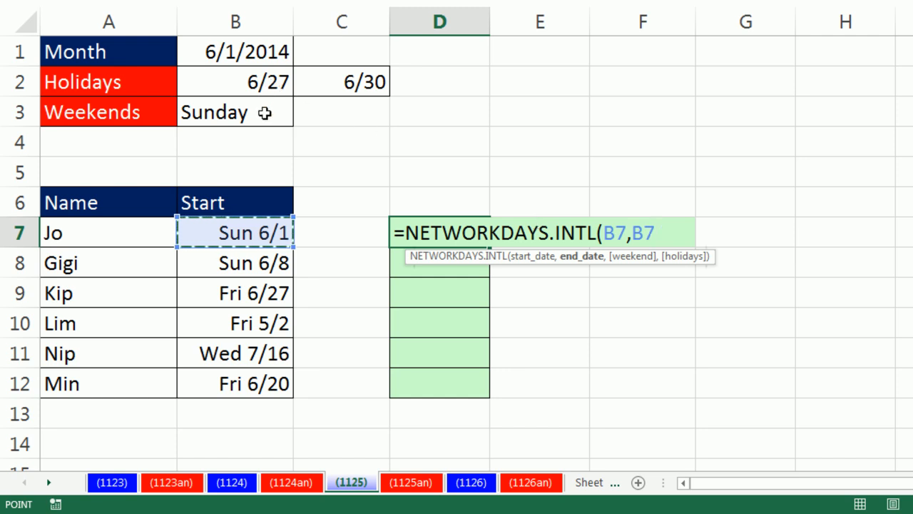
mouse_move(360, 277)
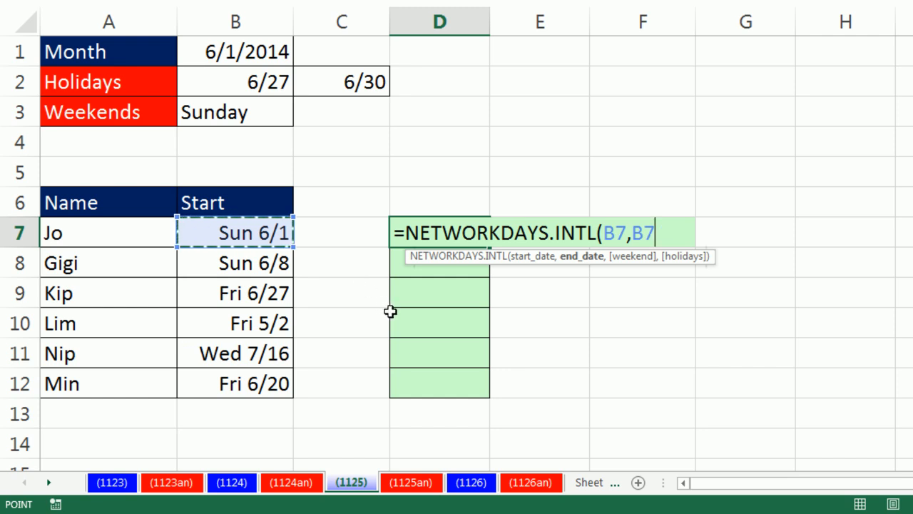
mouse_move(601, 305)
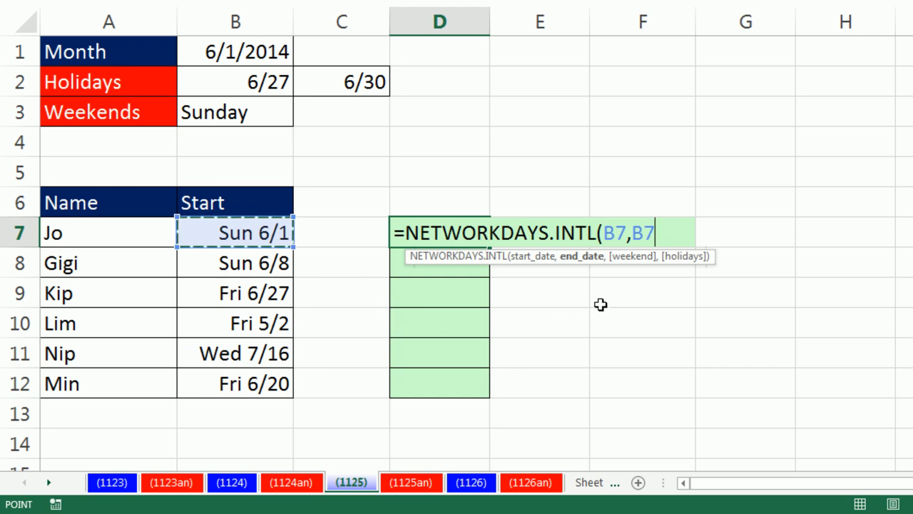
text(,11,B2:C2)
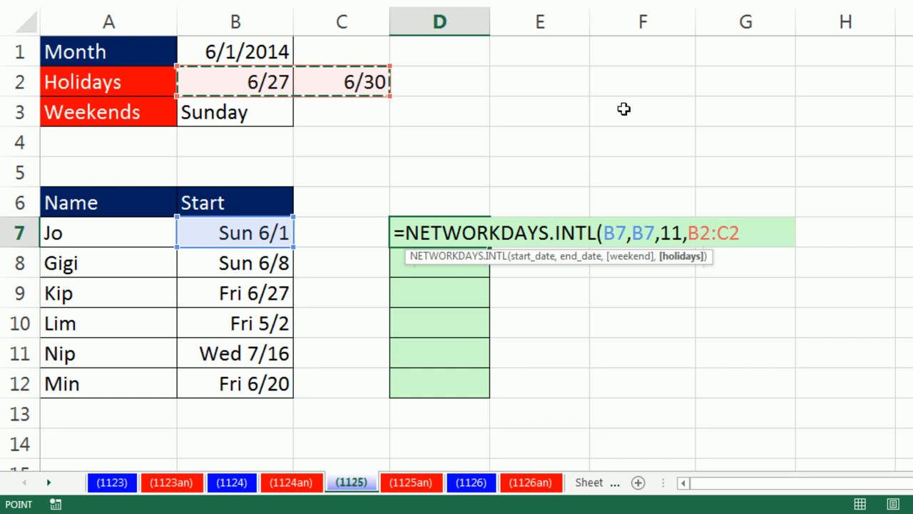
key(f4)
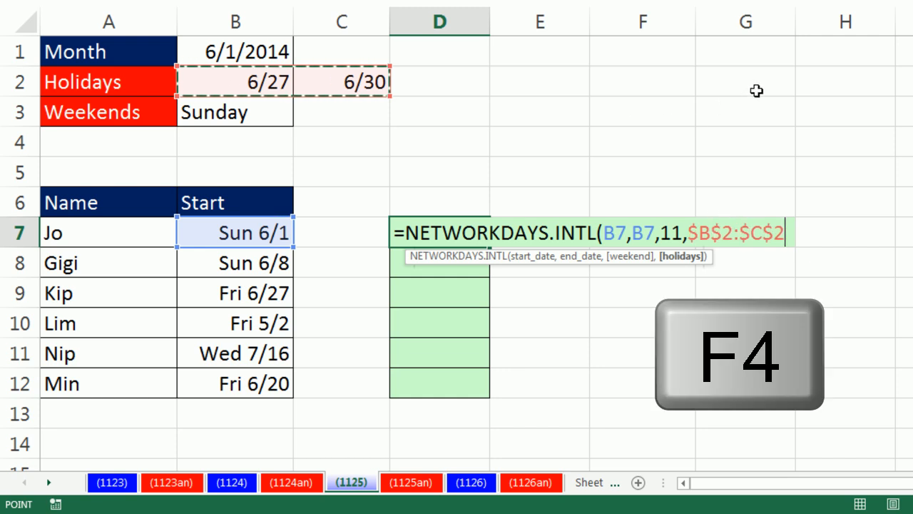
key(f4)
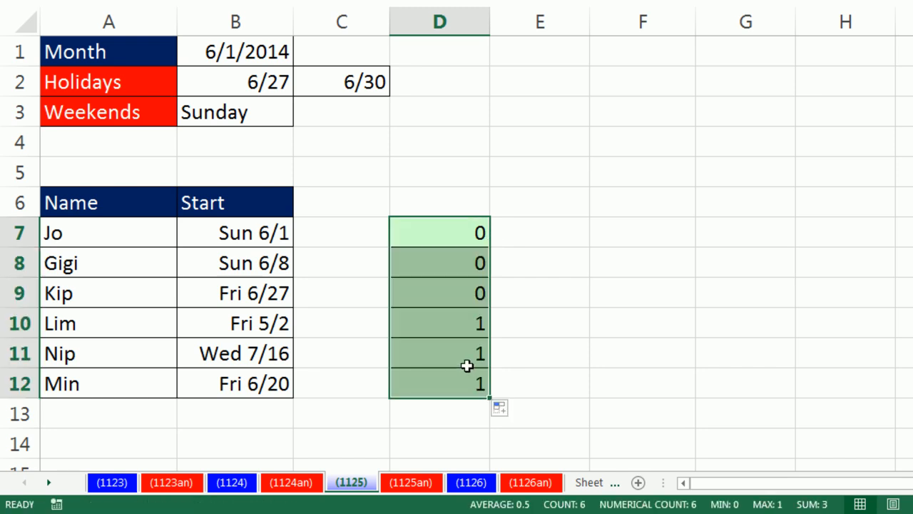
Step: Review the Sunday start in B7 and holiday start in B9, leaving D7's formula unchanged
click(234, 232)
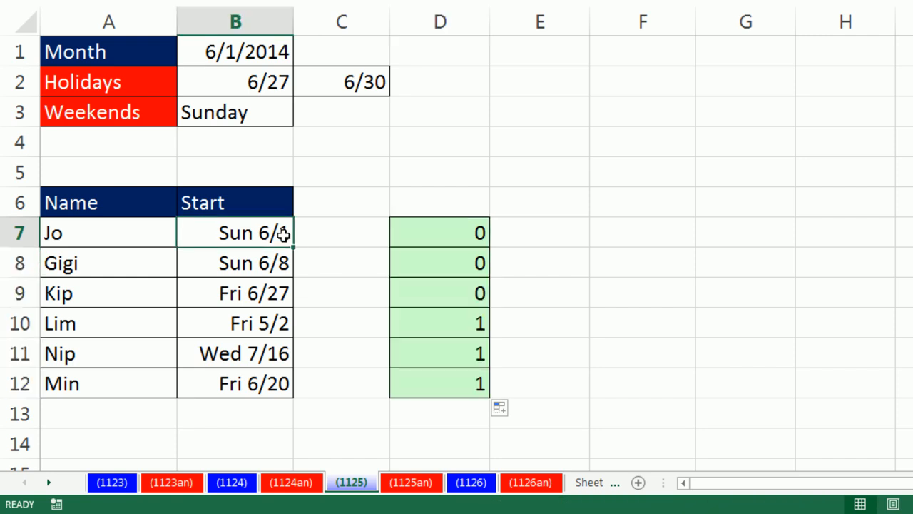
click(235, 293)
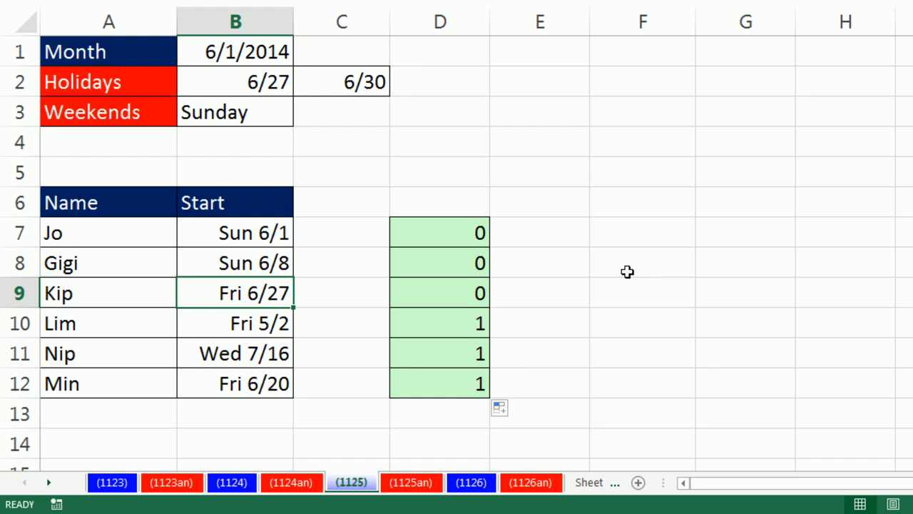
mouse_move(249, 80)
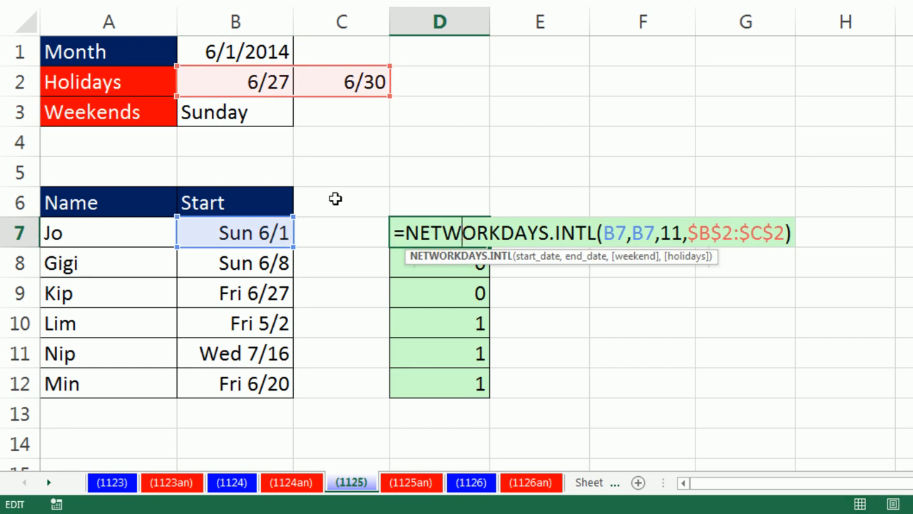
key(Enter)
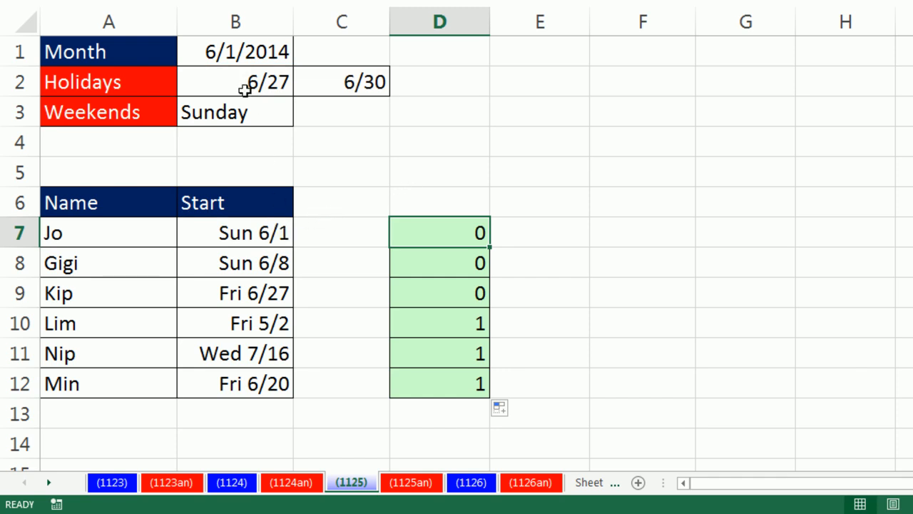
mouse_move(235, 57)
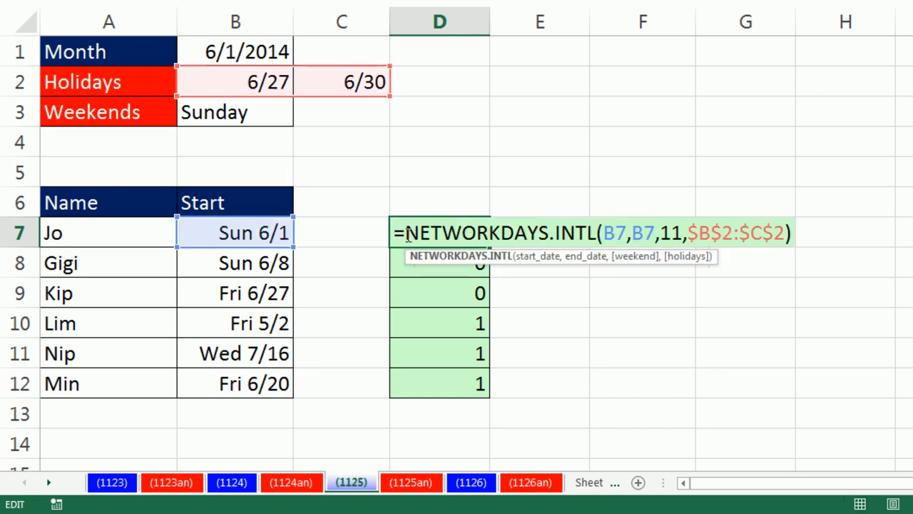
mouse_move(683, 299)
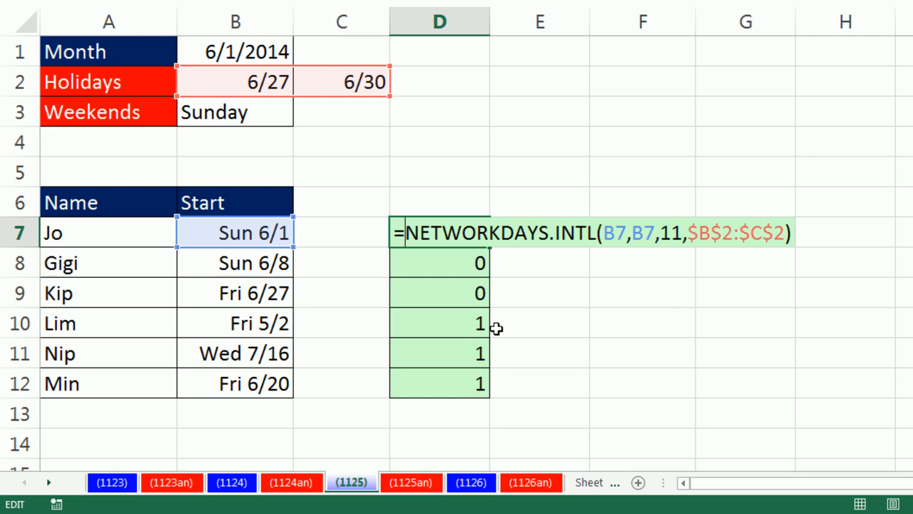
Step: Wrap the workday check in AND( and add the condition B7>=$B$1
text(and)
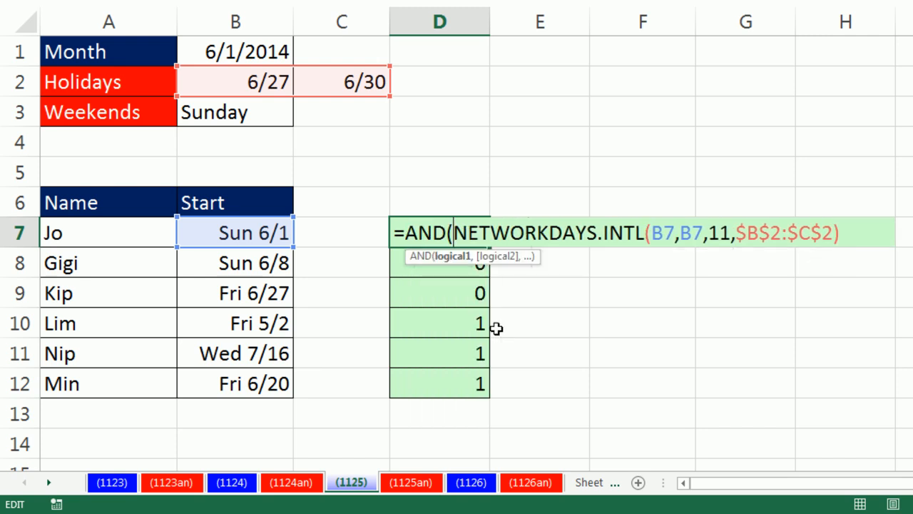
mouse_move(450, 256)
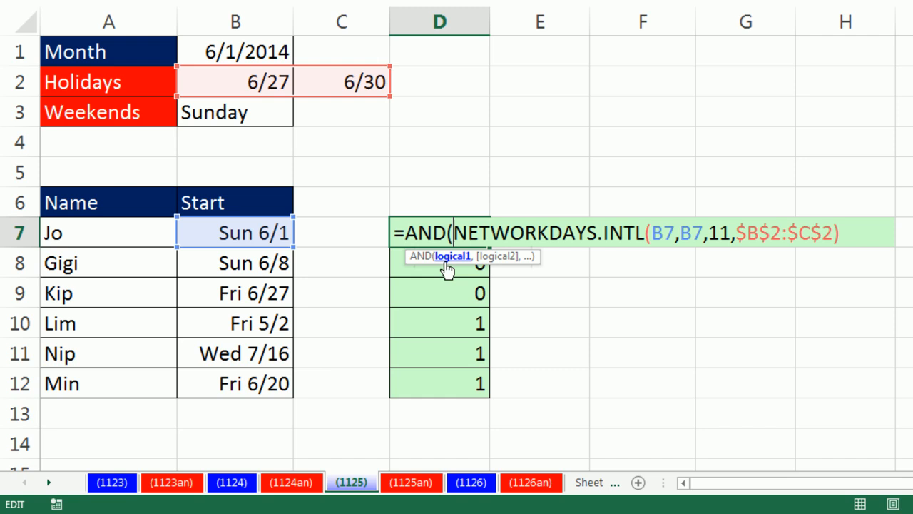
mouse_move(553, 269)
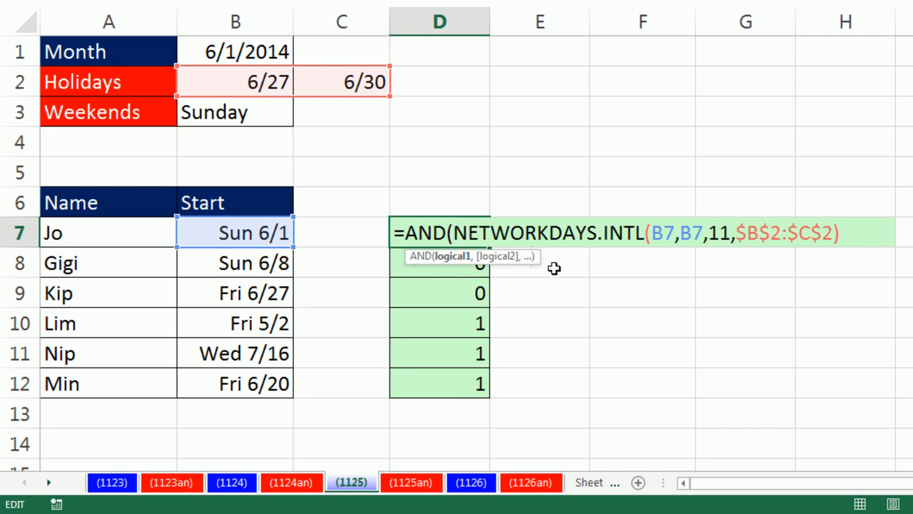
mouse_move(547, 267)
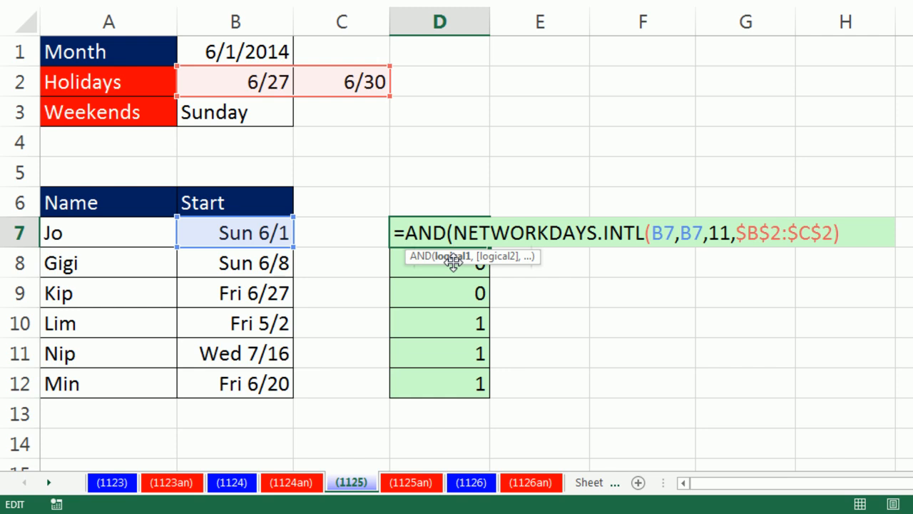
click(454, 232)
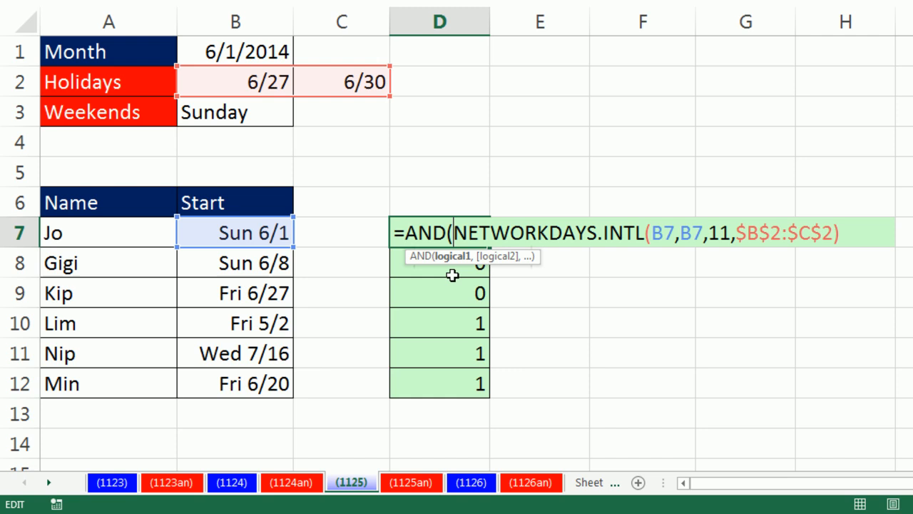
mouse_move(378, 285)
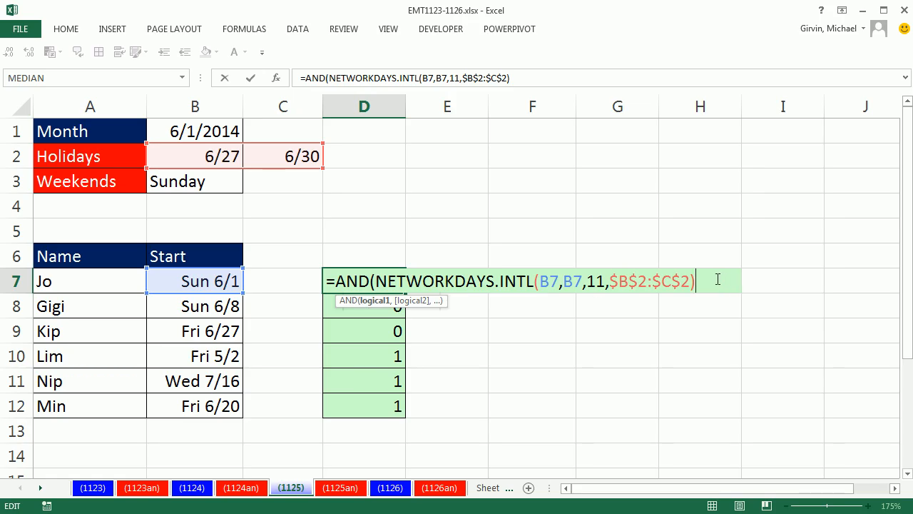
text(,)
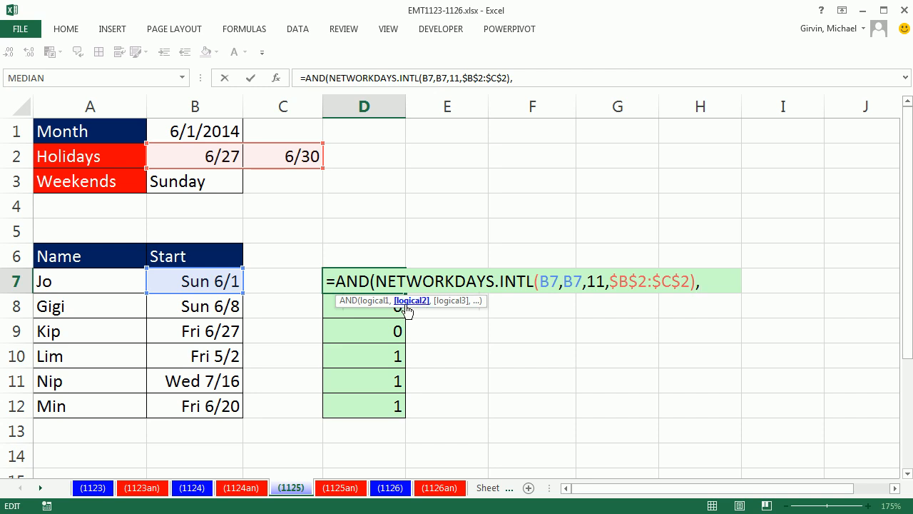
click(194, 279)
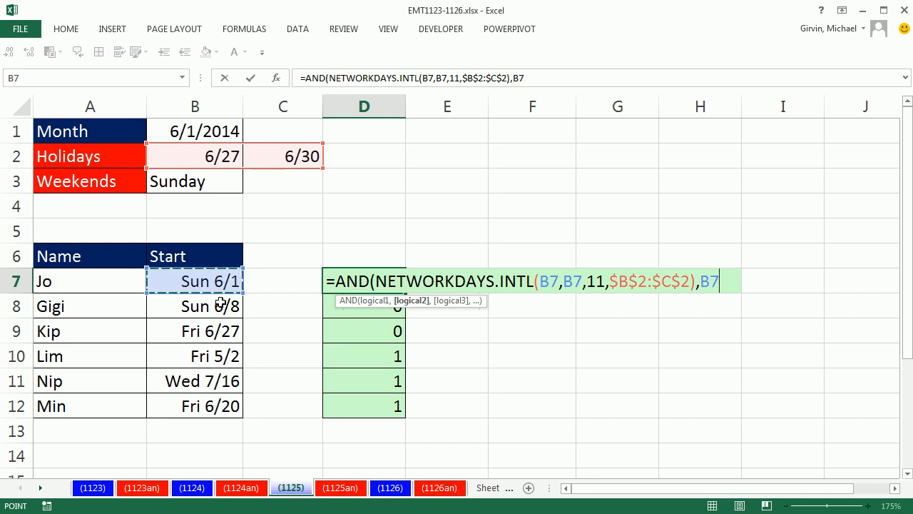
text(>=)
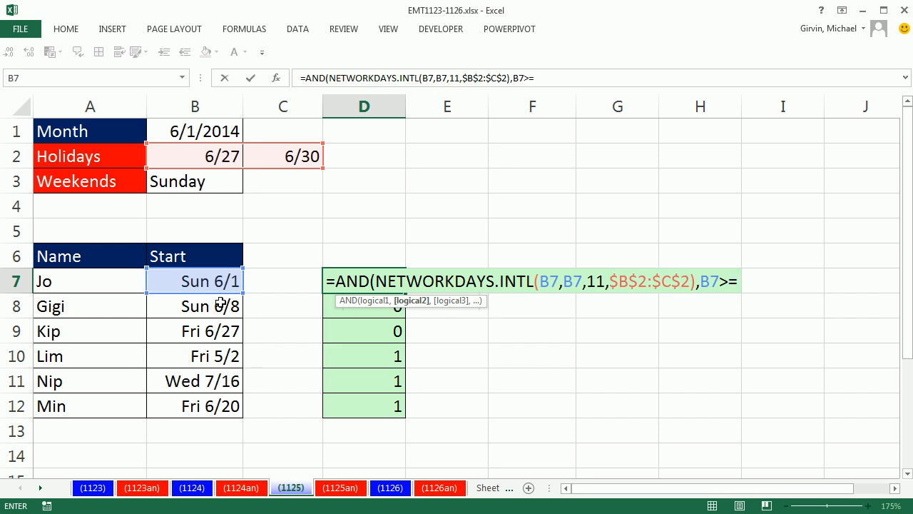
click(194, 131)
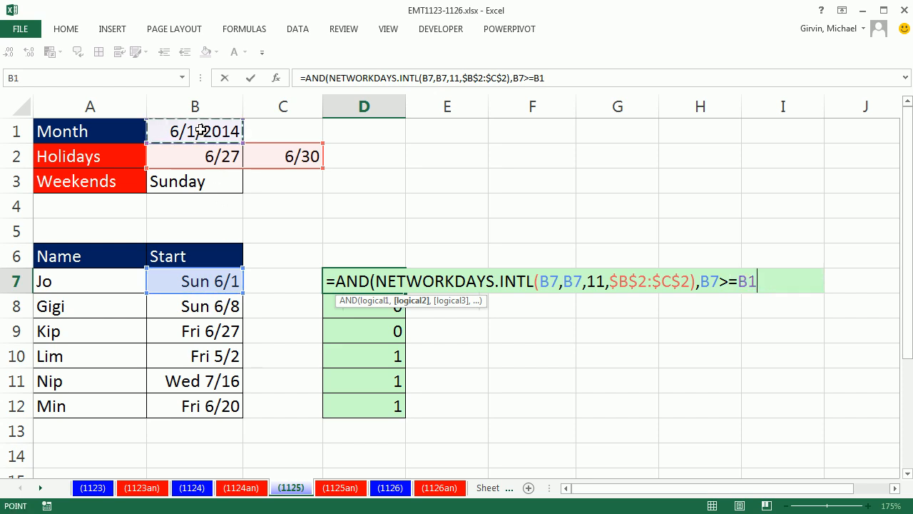
key(f4)
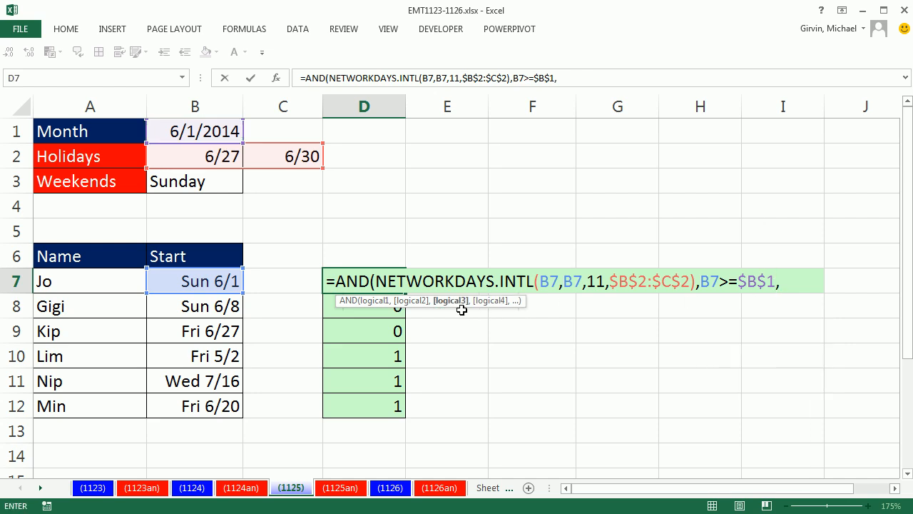
mouse_move(765, 350)
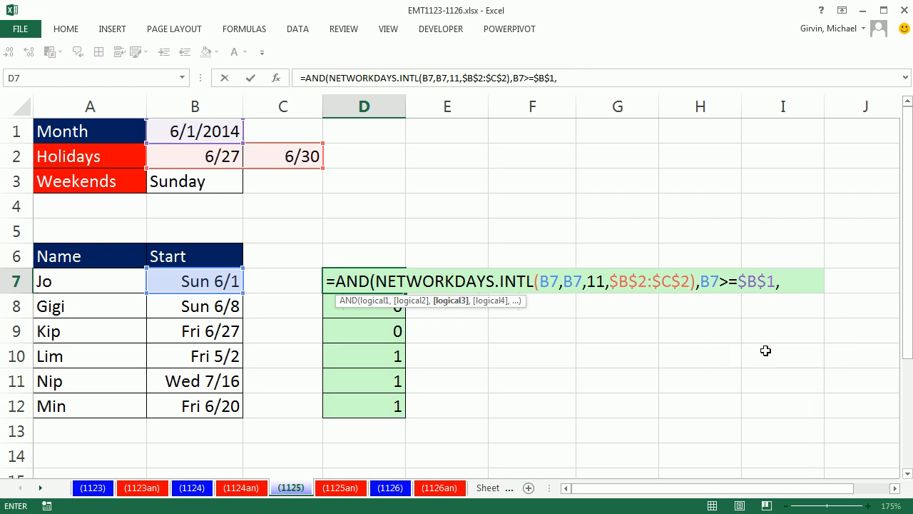
Step: Begin the third condition B7<= for the month-end check
click(194, 279)
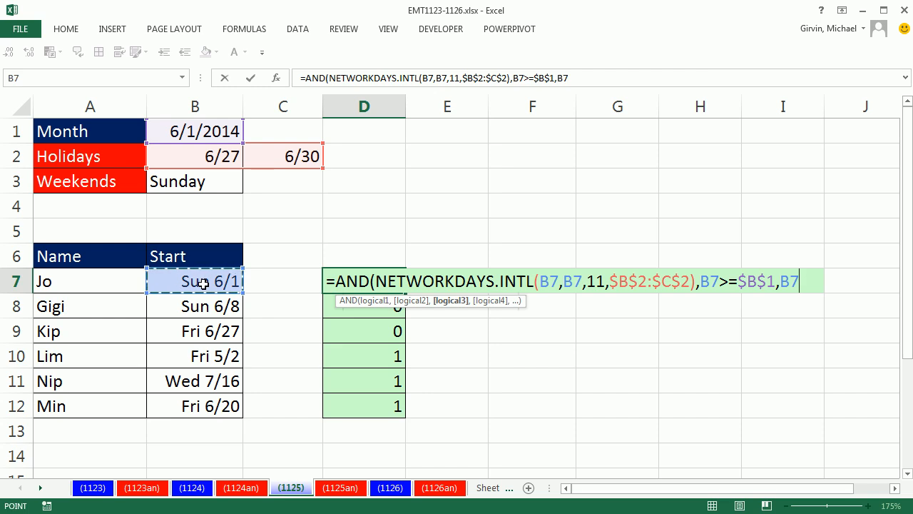
text(<=)
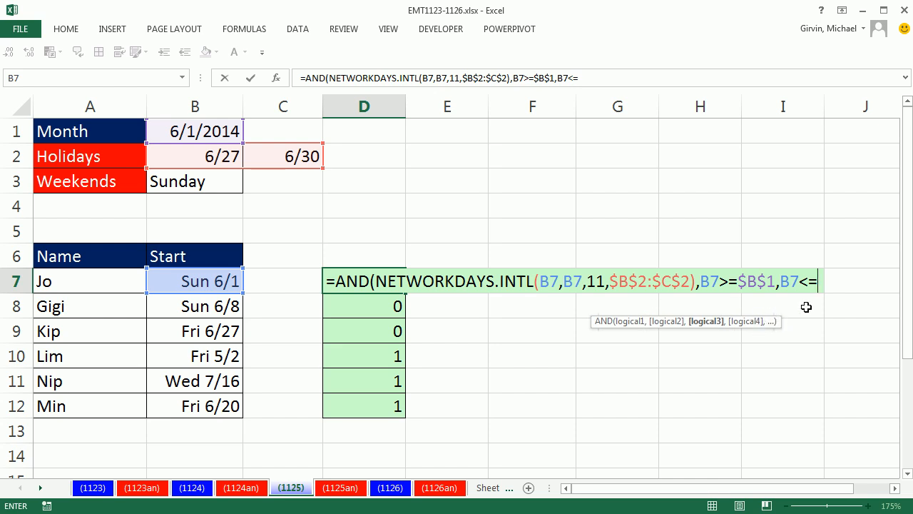
click(820, 280)
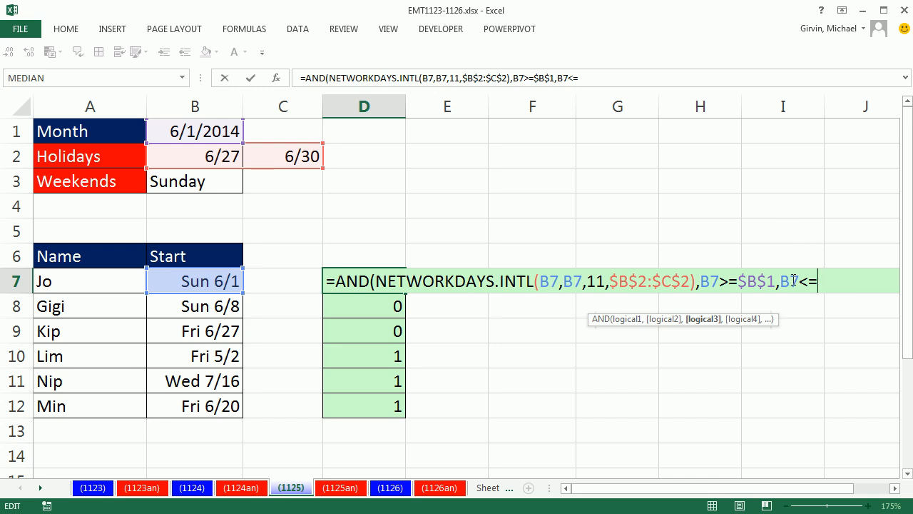
mouse_move(224, 274)
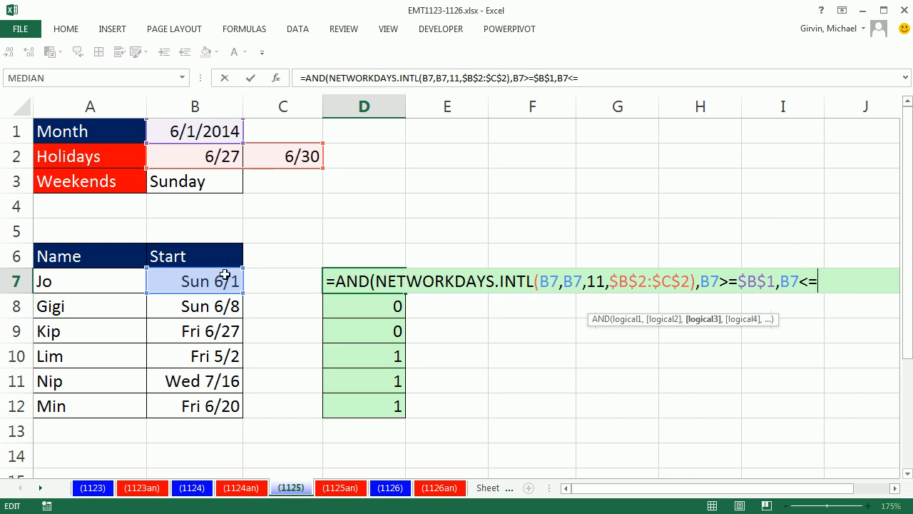
mouse_move(805, 306)
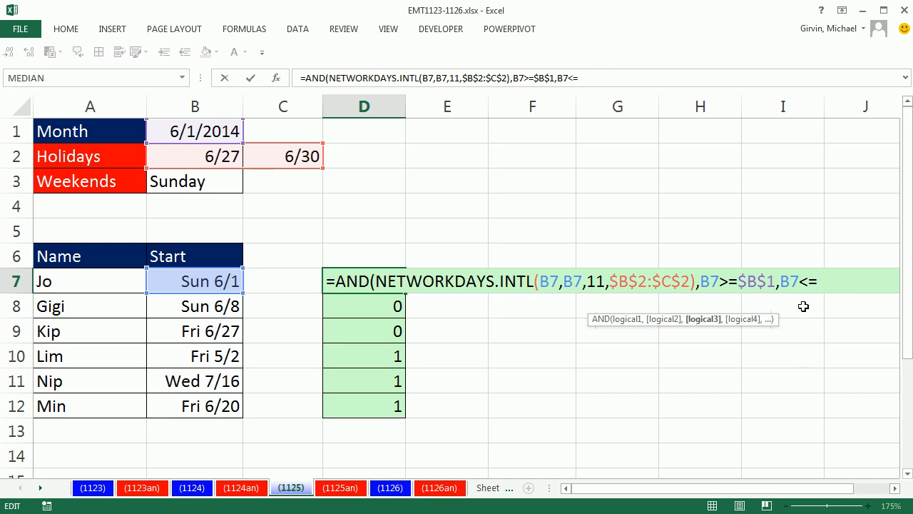
mouse_move(837, 339)
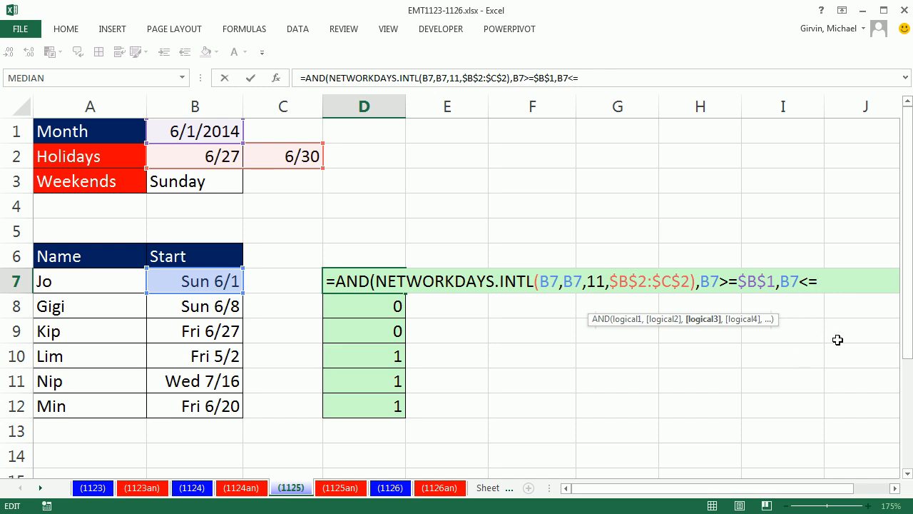
mouse_move(834, 328)
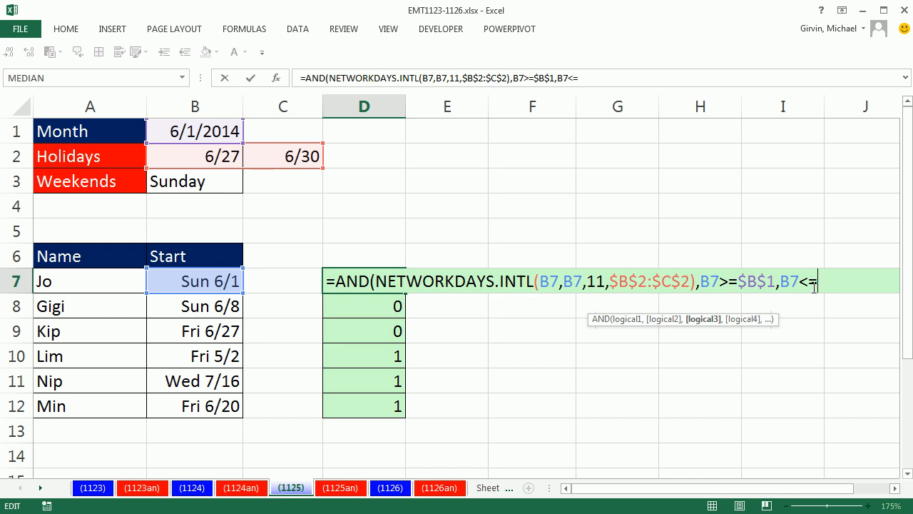
Step: Complete the condition with EOMONTH($B$1,0) and close the AND parentheses
text(e)
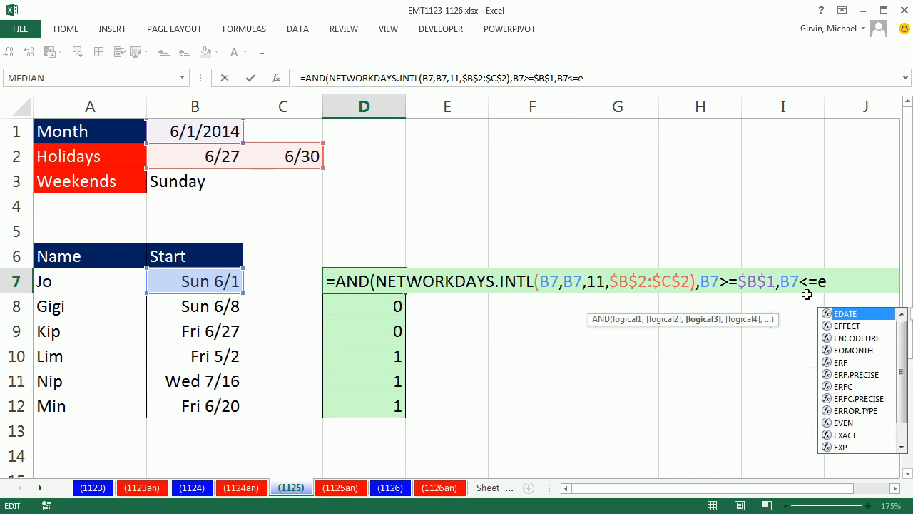
text(o)
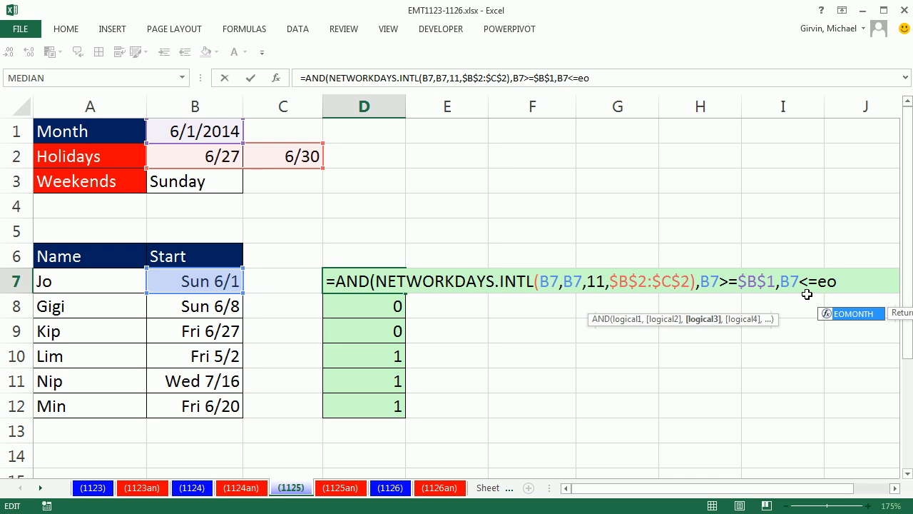
text(MONTH()
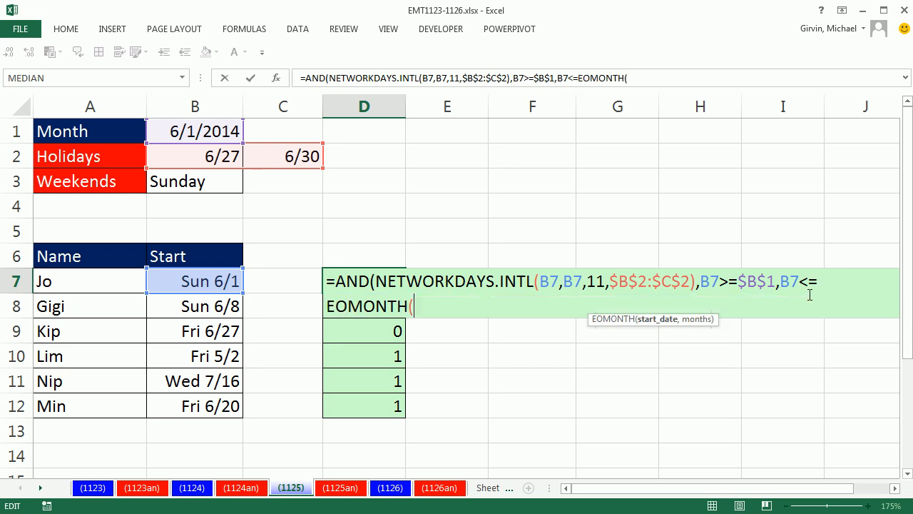
mouse_move(832, 257)
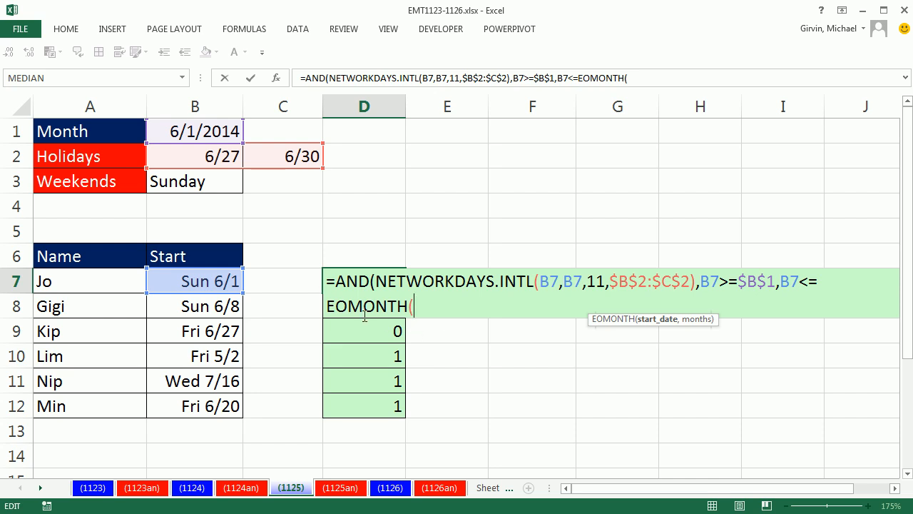
mouse_move(610, 337)
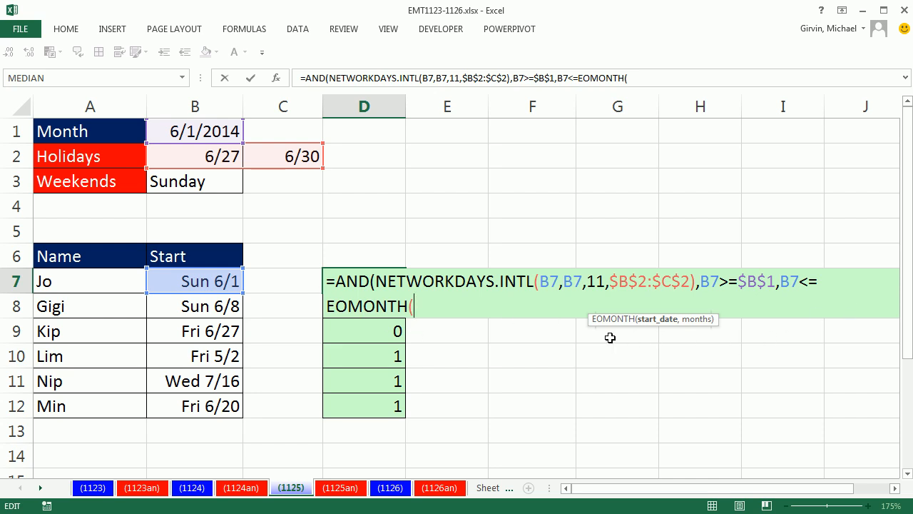
mouse_move(510, 320)
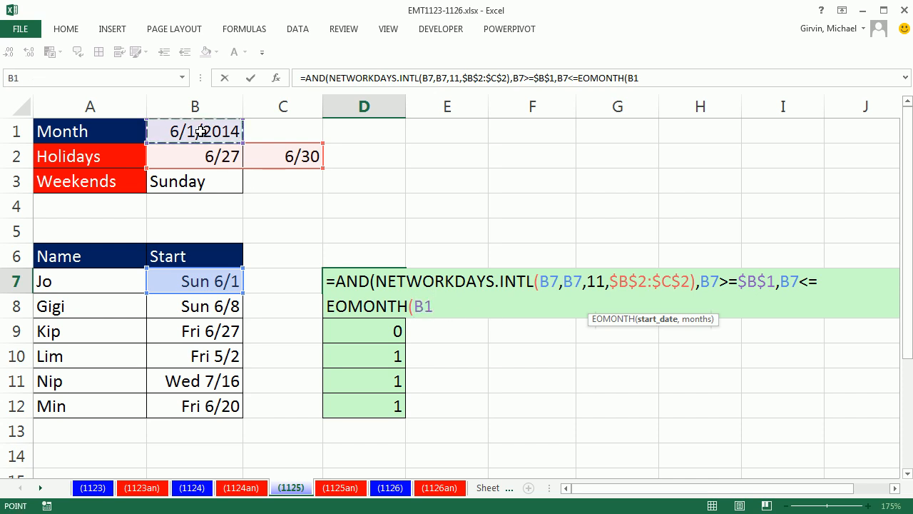
key(f4)
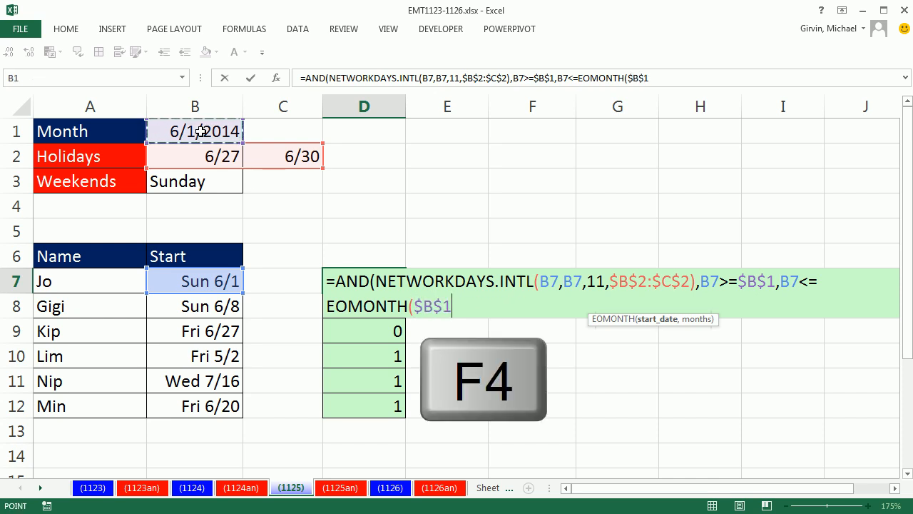
text(,)
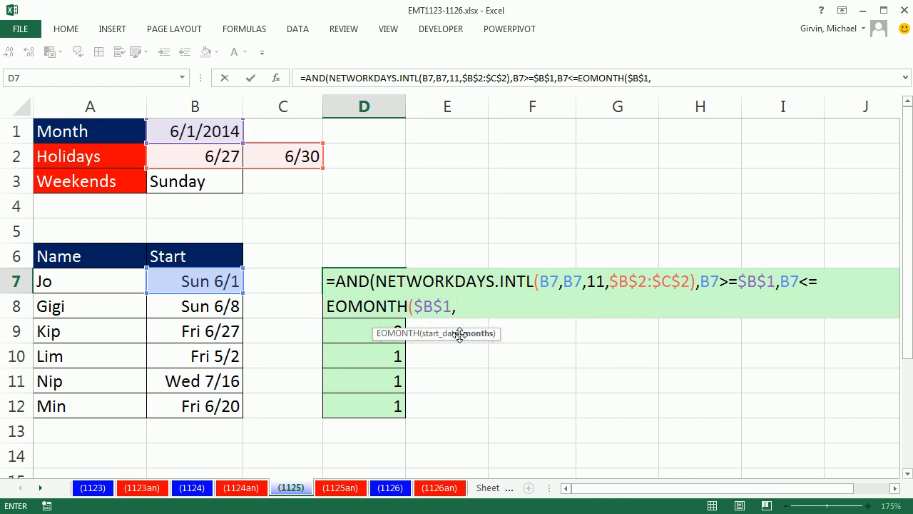
mouse_move(479, 334)
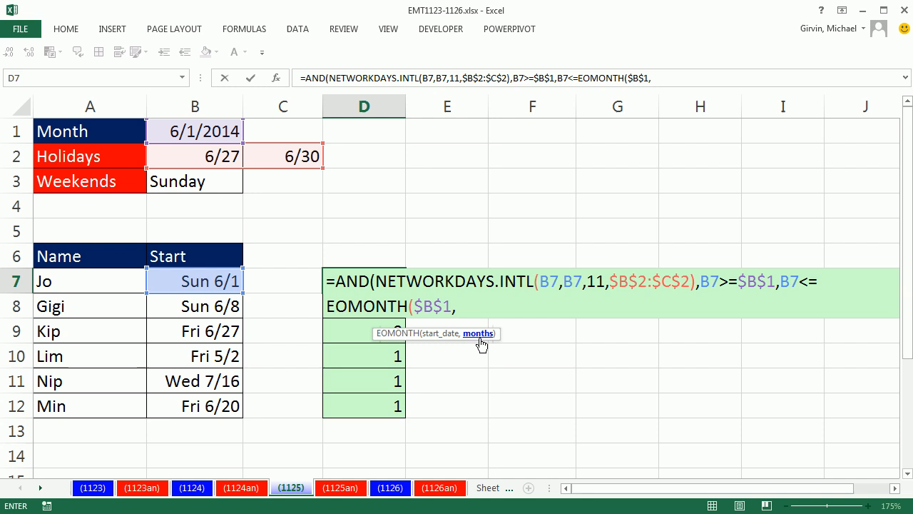
text(0)
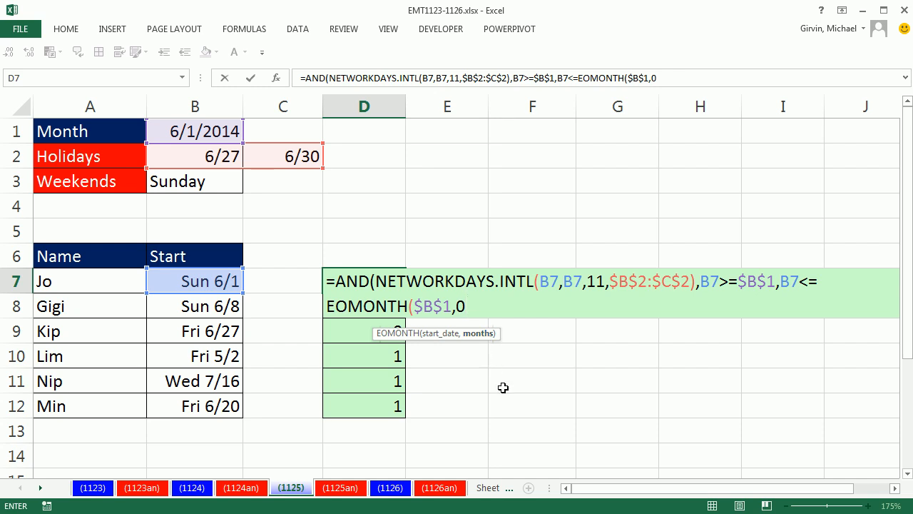
mouse_move(507, 408)
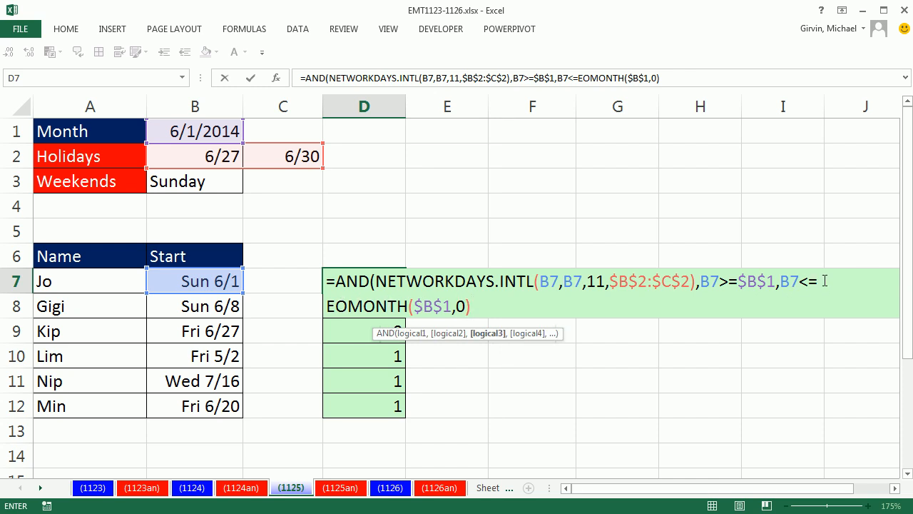
mouse_move(755, 295)
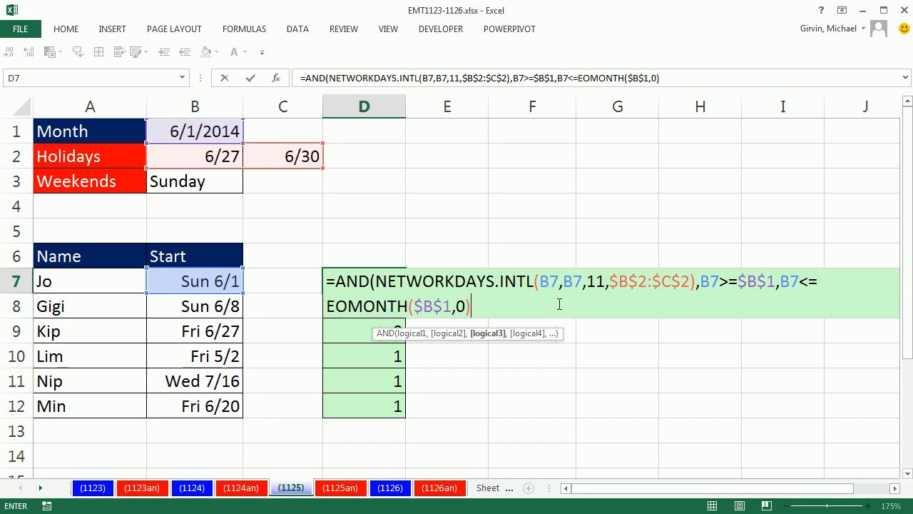
mouse_move(767, 299)
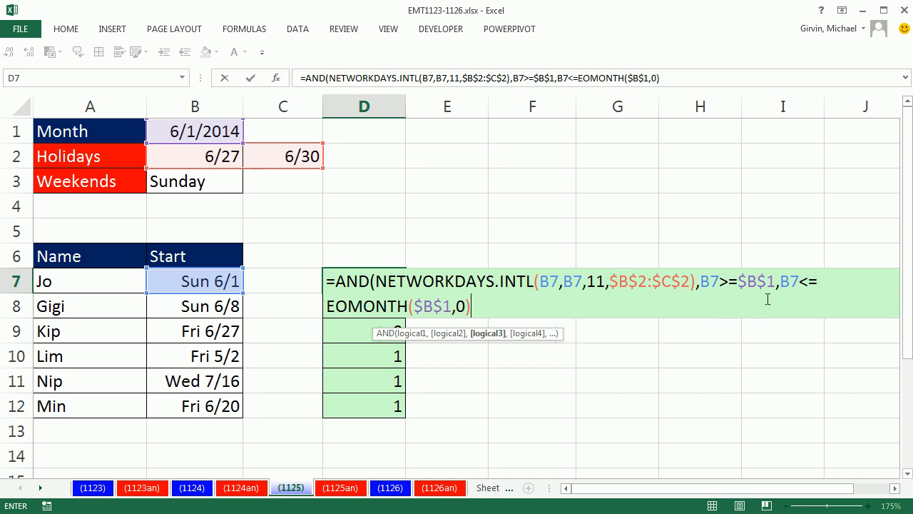
mouse_move(507, 319)
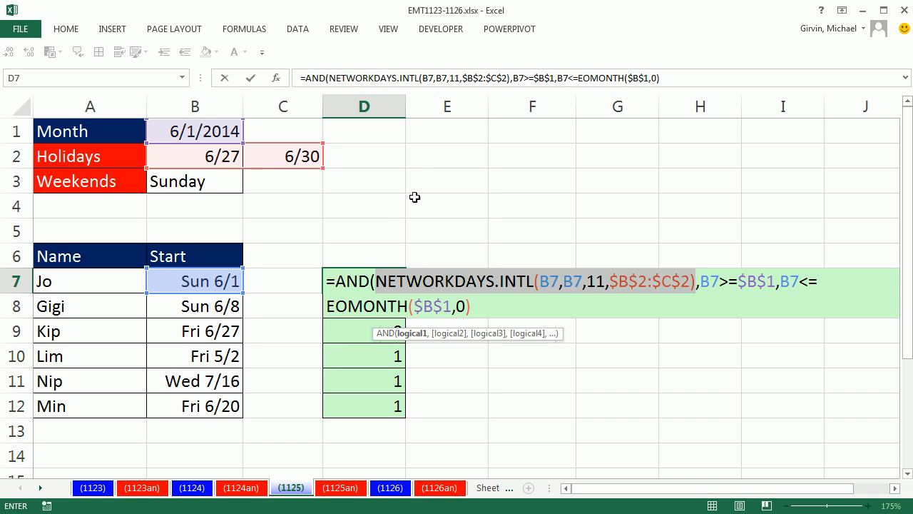
mouse_move(803, 237)
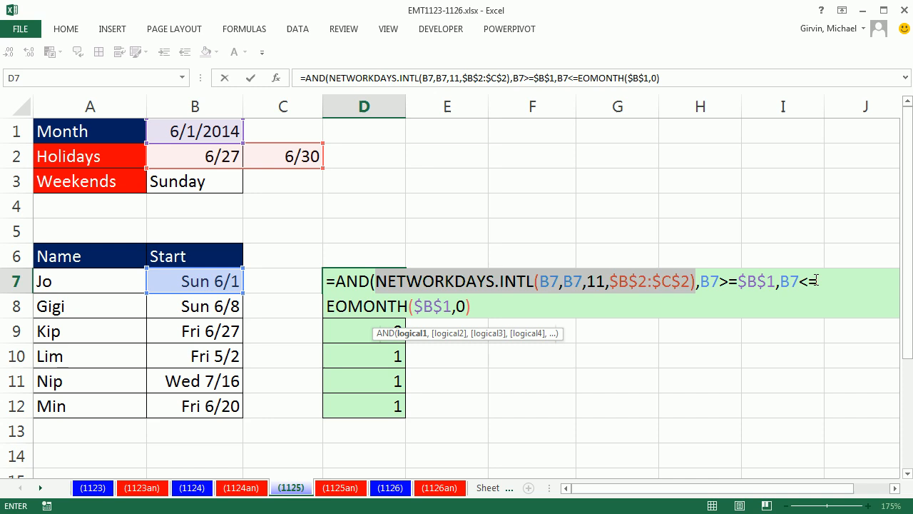
mouse_move(483, 377)
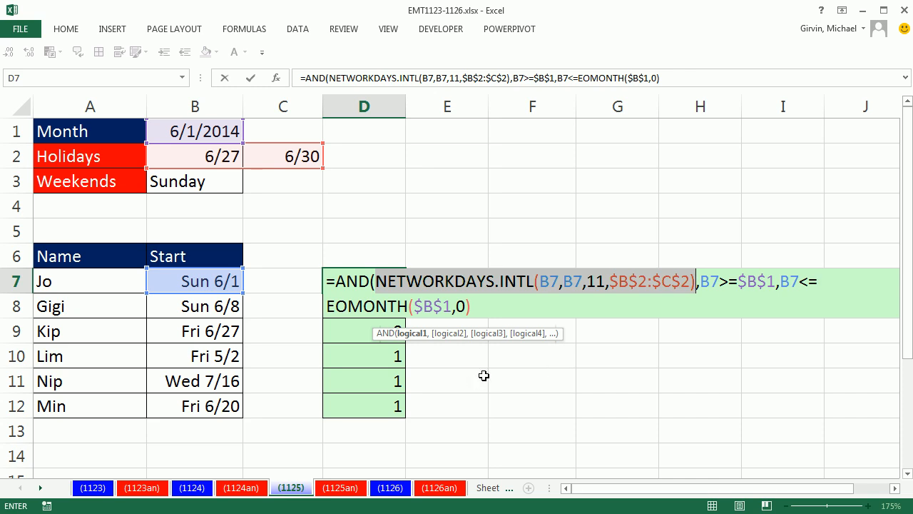
click(485, 305)
text())
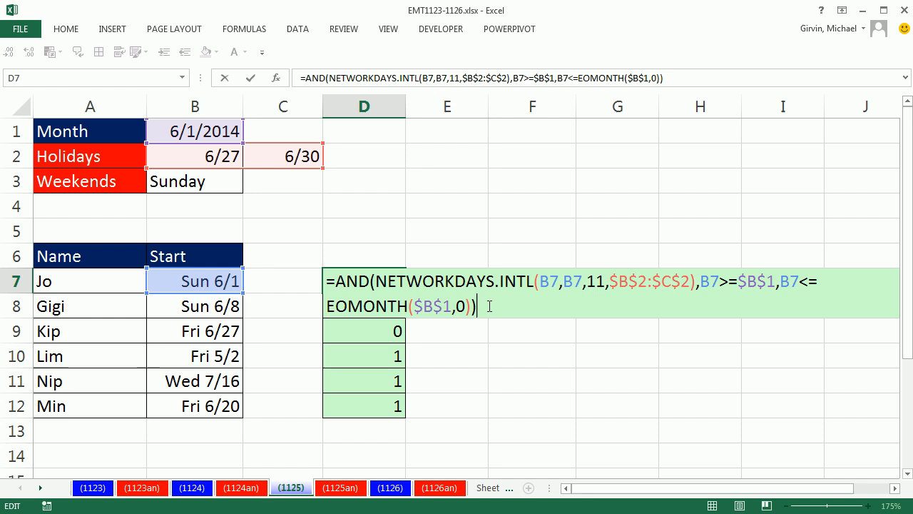
Step: Fill D7:D12 with the combined AND date-check formula
key(Enter)
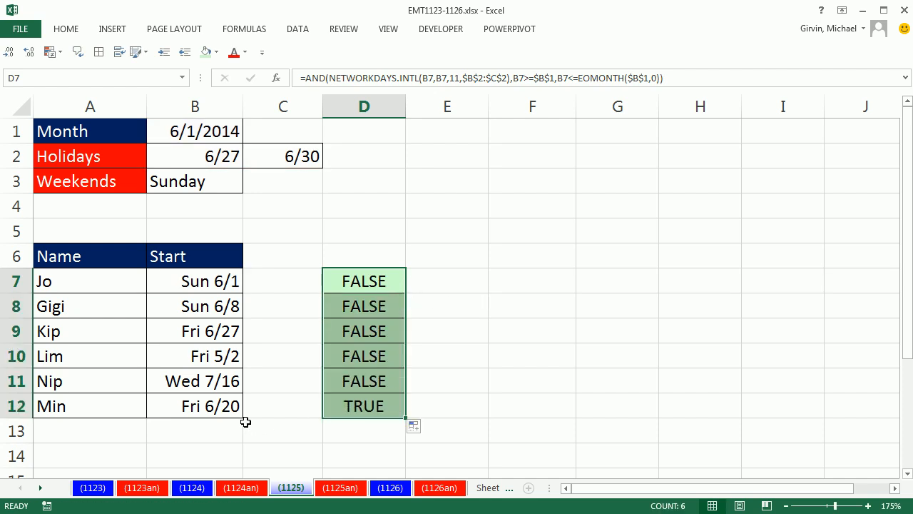
mouse_move(248, 406)
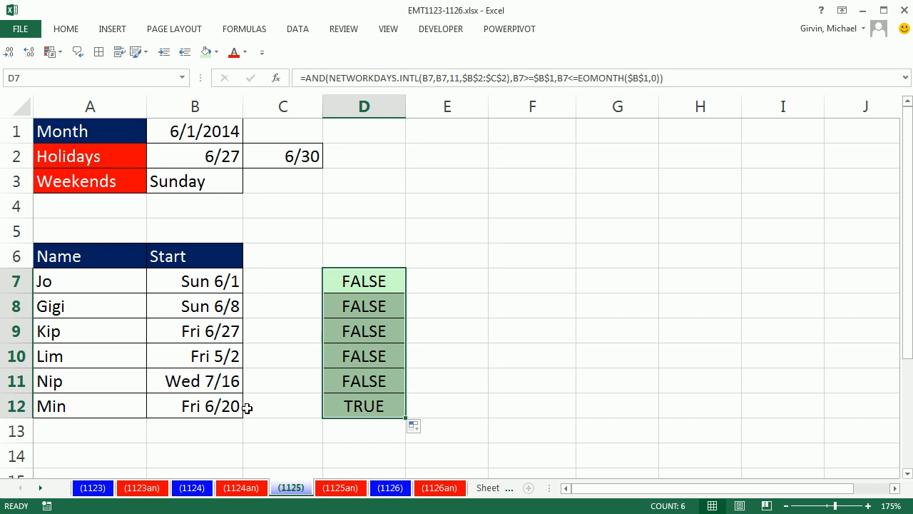
mouse_move(241, 408)
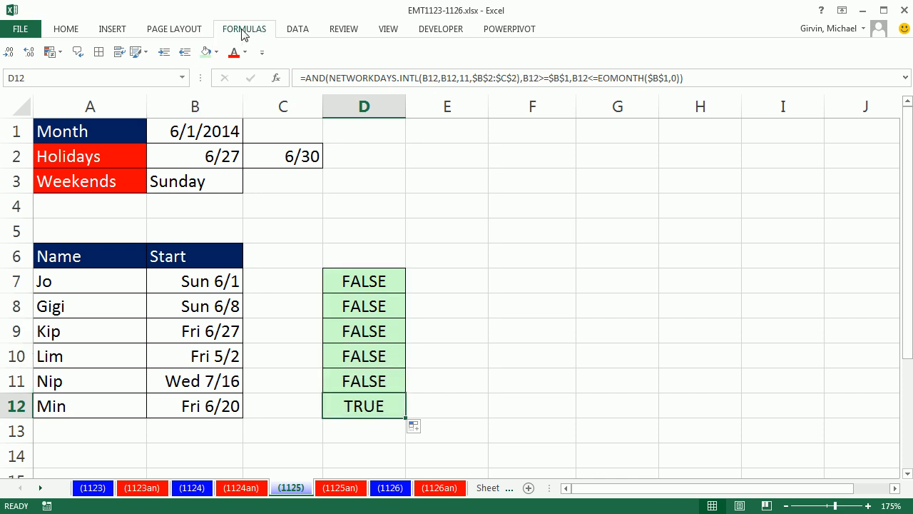
Step: Start Evaluate Formula on the TRUE date check in D12
click(244, 29)
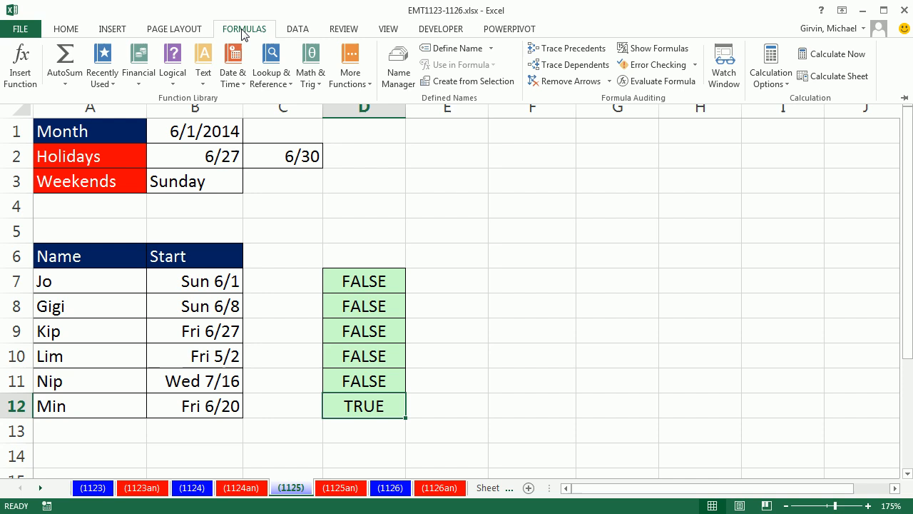
mouse_move(665, 80)
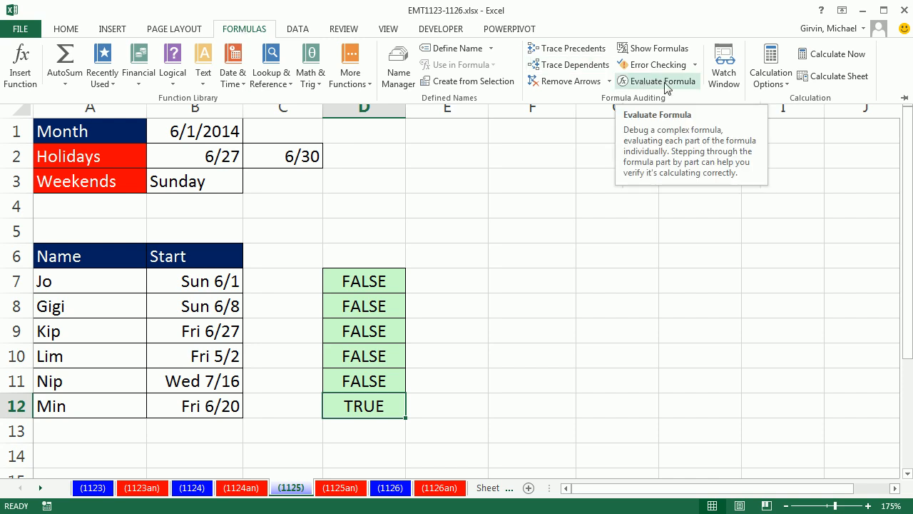
click(65, 29)
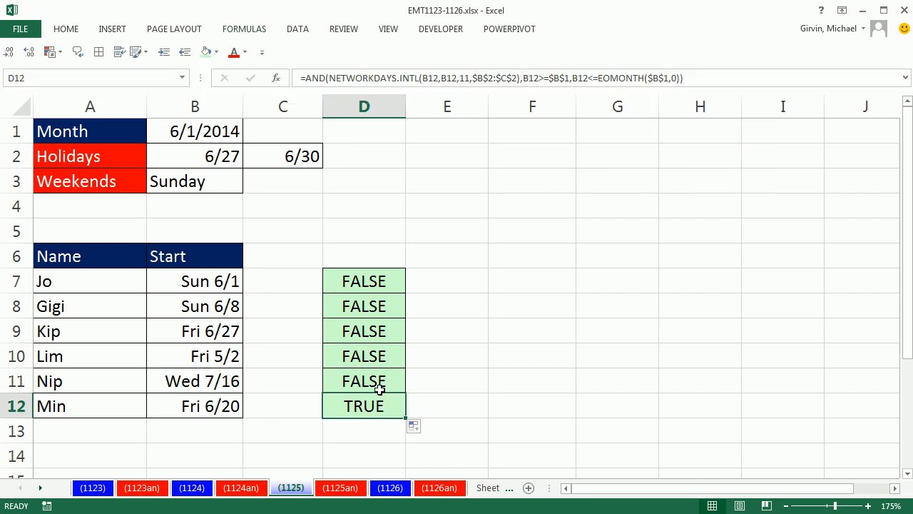
click(244, 29)
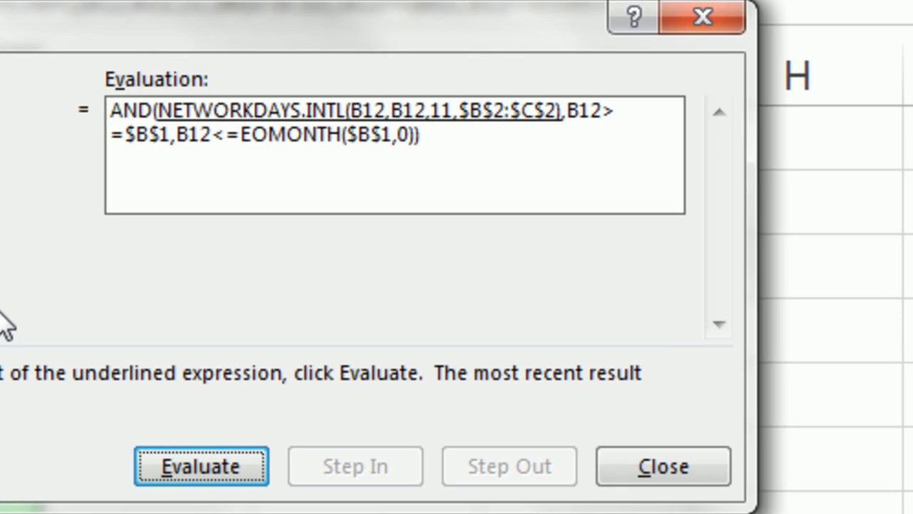
Step: Step through each condition until the AND resolves to TRUE, then close the evaluation
click(200, 465)
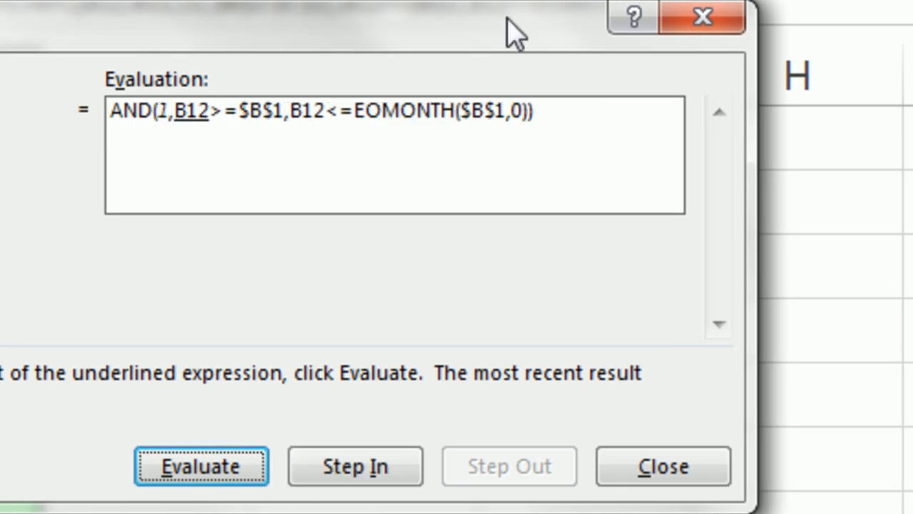
click(200, 465)
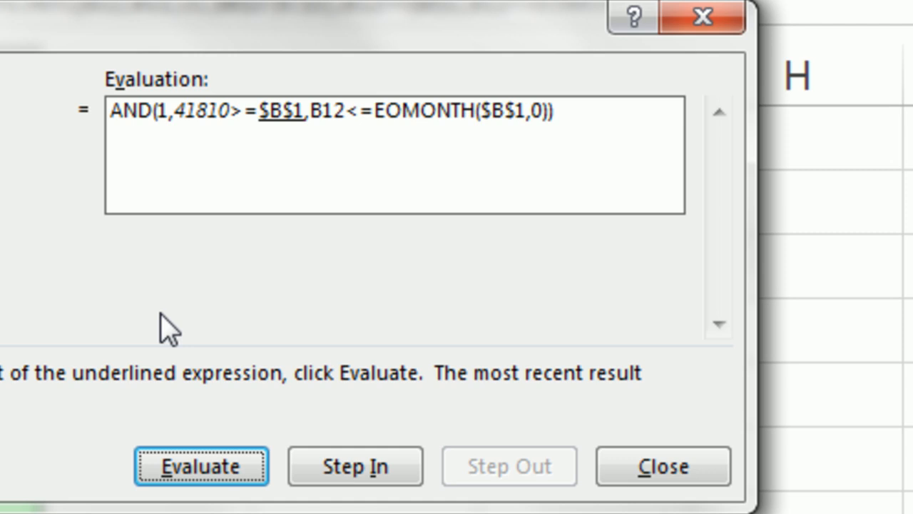
mouse_move(208, 151)
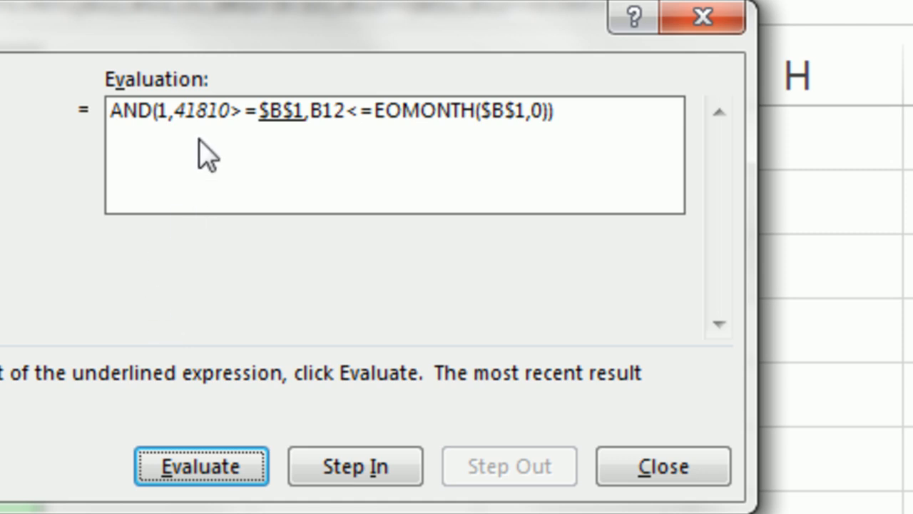
click(200, 465)
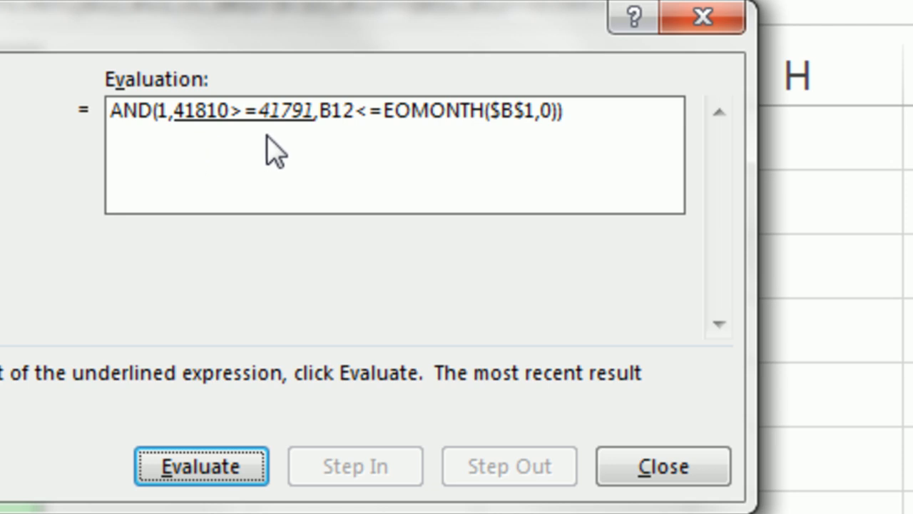
click(201, 465)
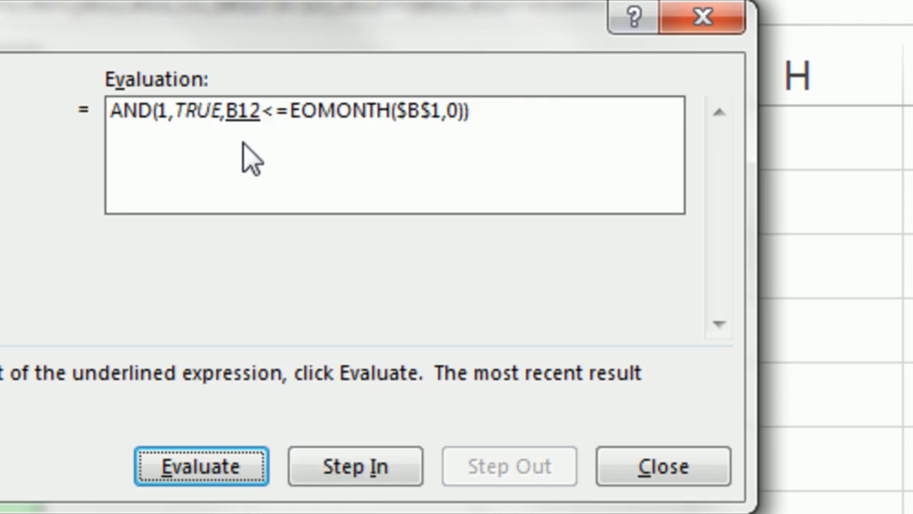
click(201, 465)
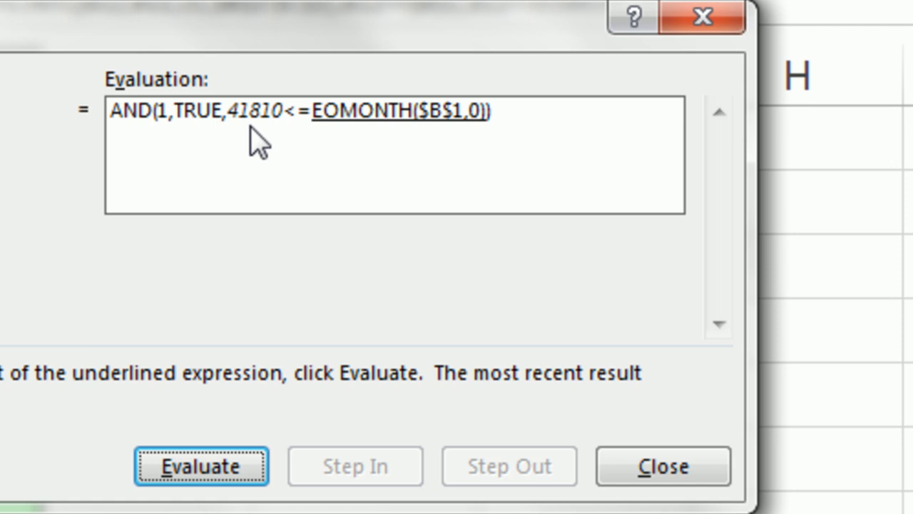
mouse_move(294, 188)
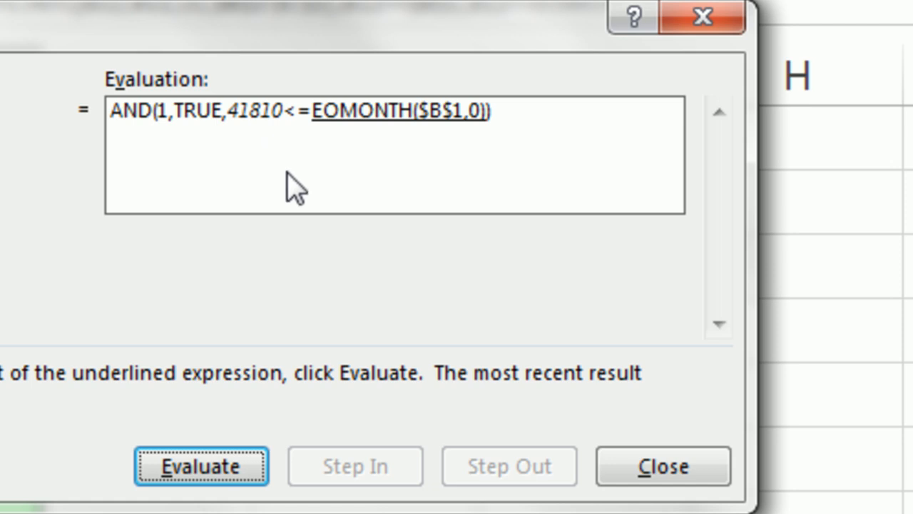
click(200, 465)
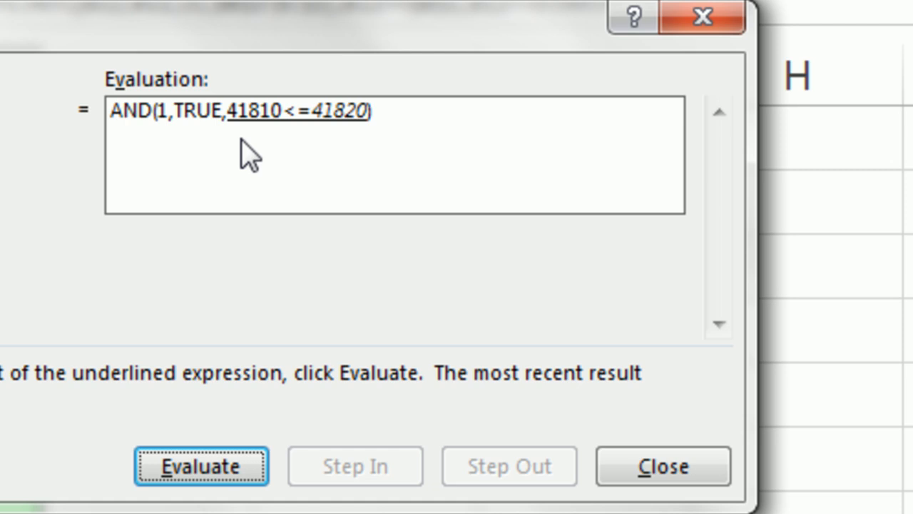
mouse_move(359, 142)
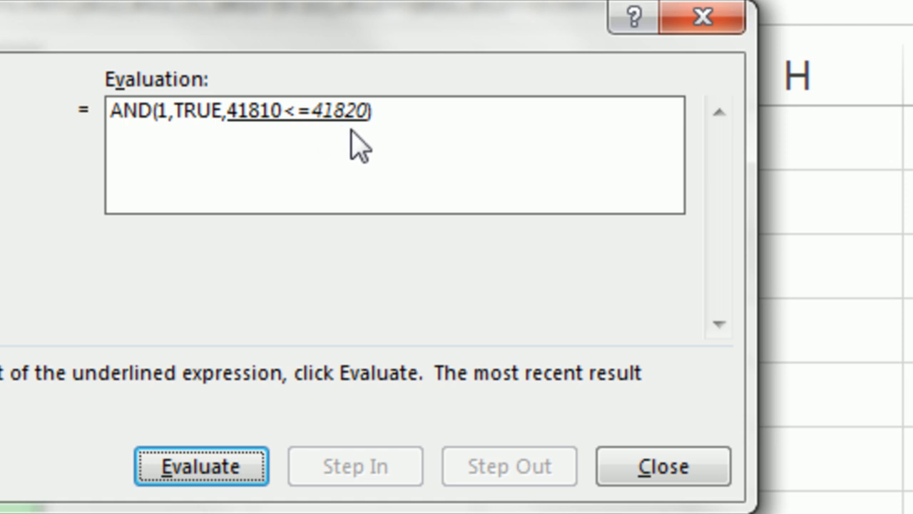
click(201, 465)
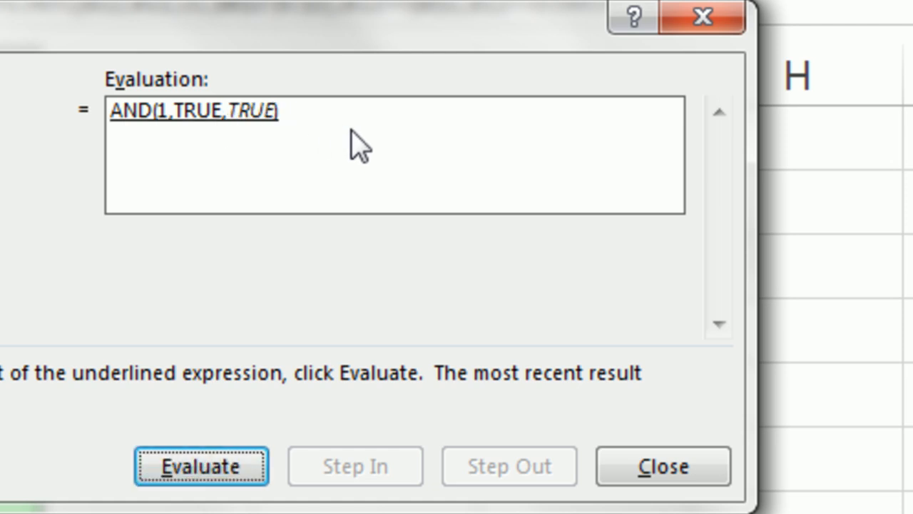
mouse_move(274, 171)
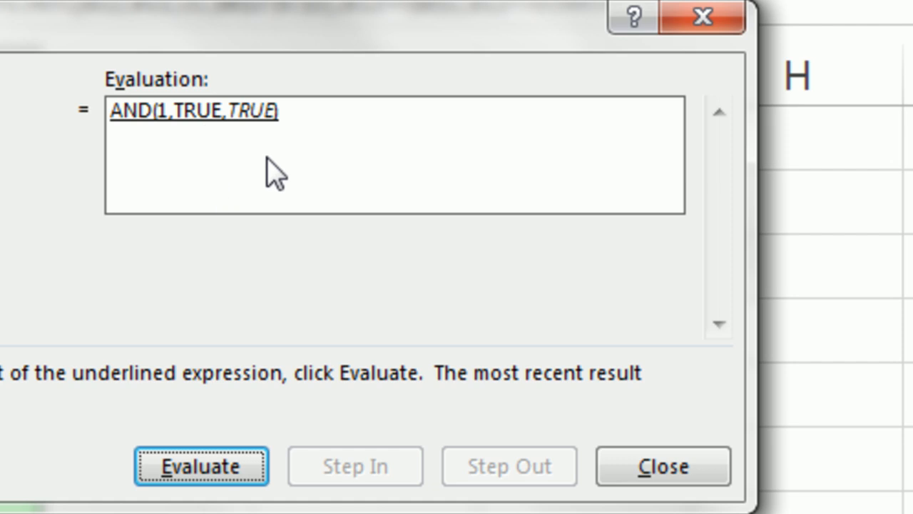
mouse_move(257, 160)
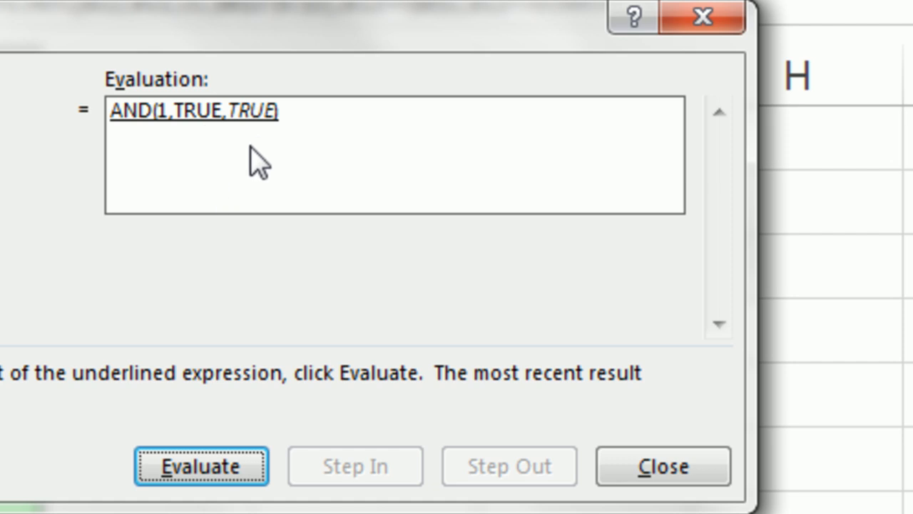
click(200, 465)
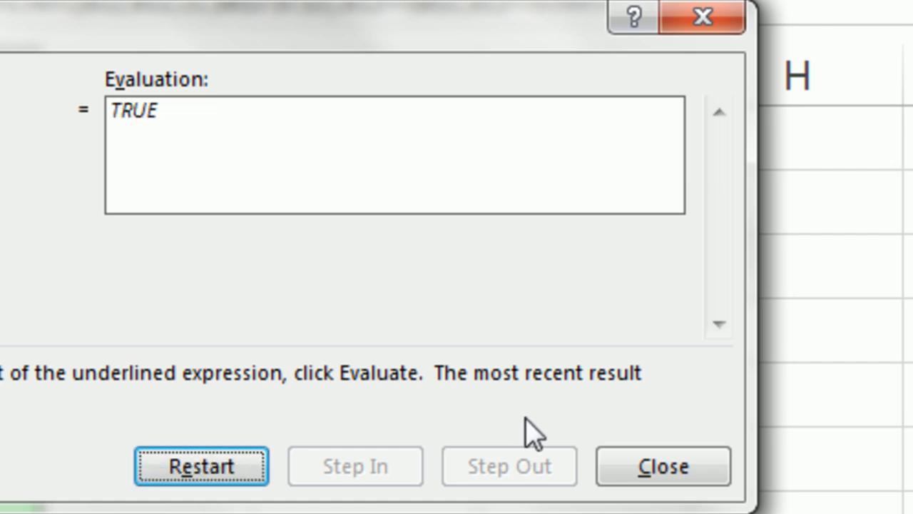
click(662, 465)
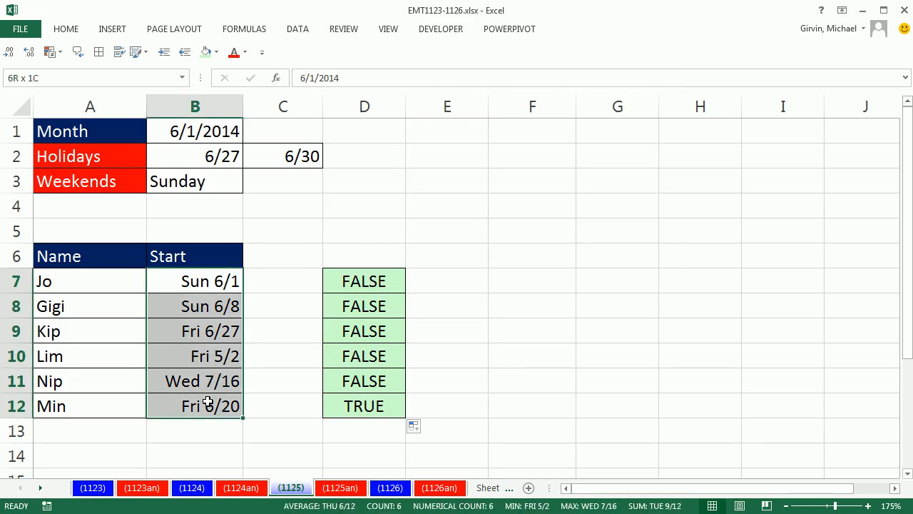
Step: With B7:B12 selected, copy D7's date-check formula text and go to the Data tools
click(194, 280)
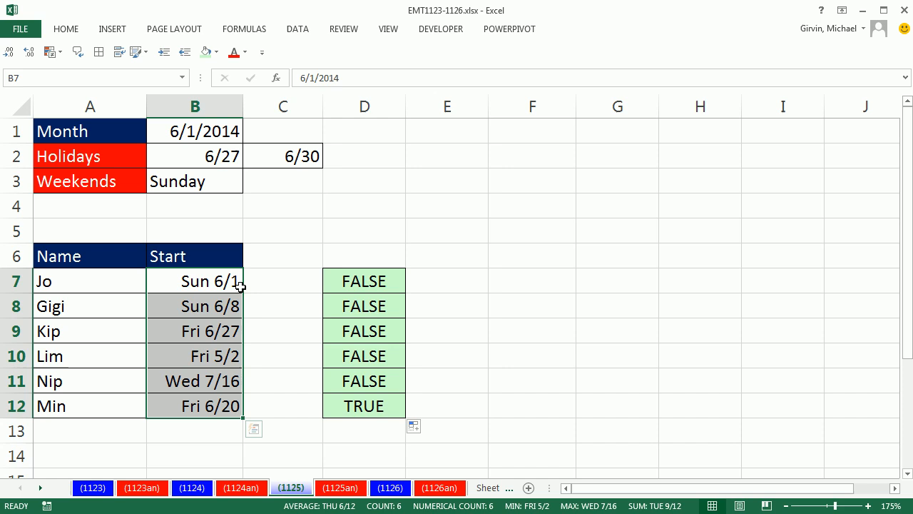
double_click(364, 280)
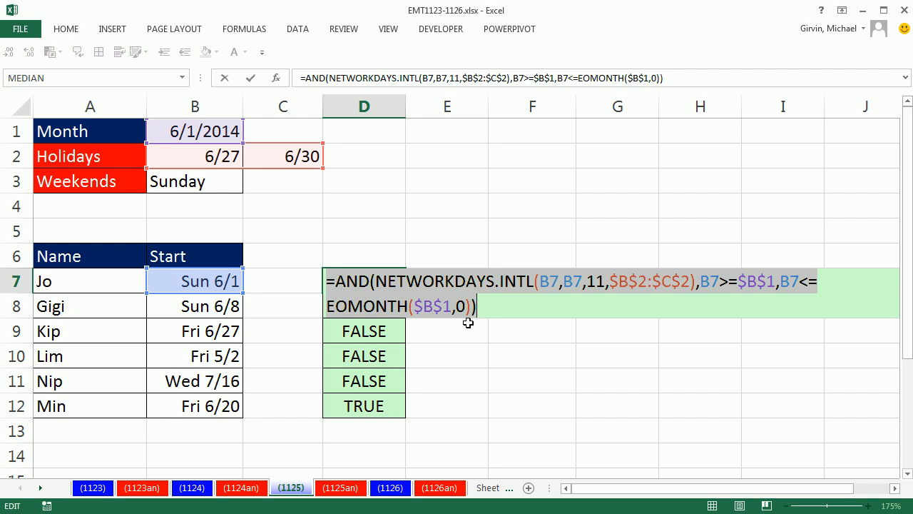
key(ctrl+c)
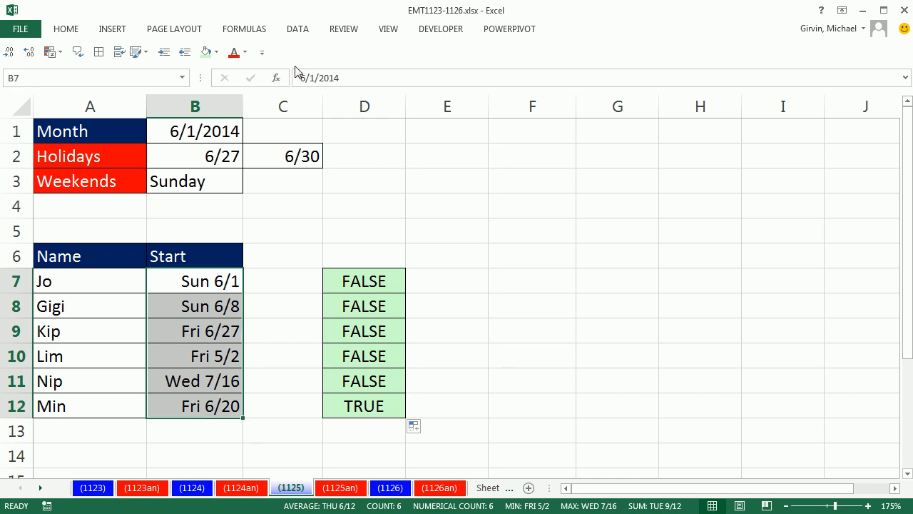
click(296, 29)
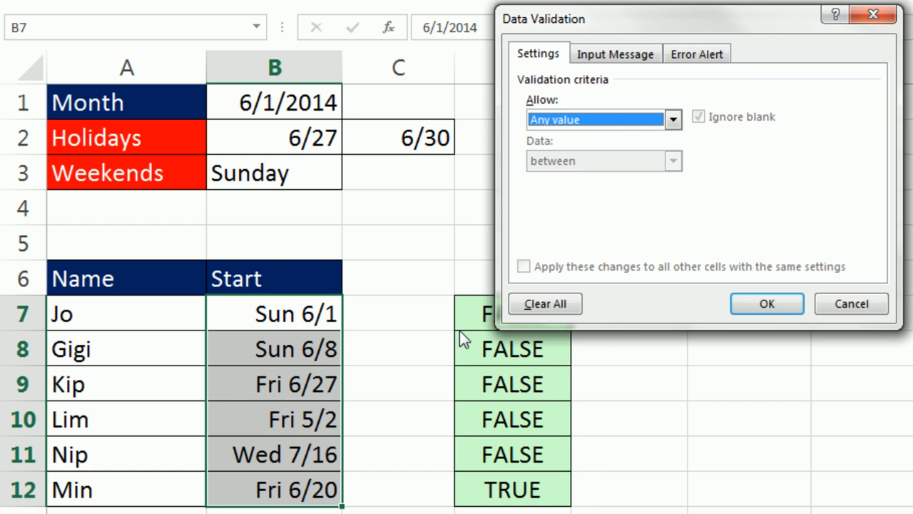
Step: Set a Custom validation rule with the pasted date-check formula and confirm a Stop error alert
click(670, 119)
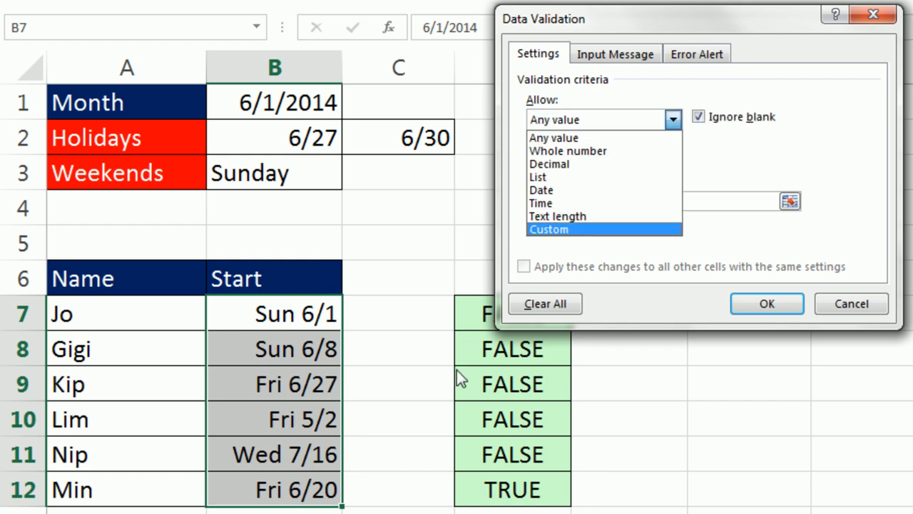
mouse_move(559, 251)
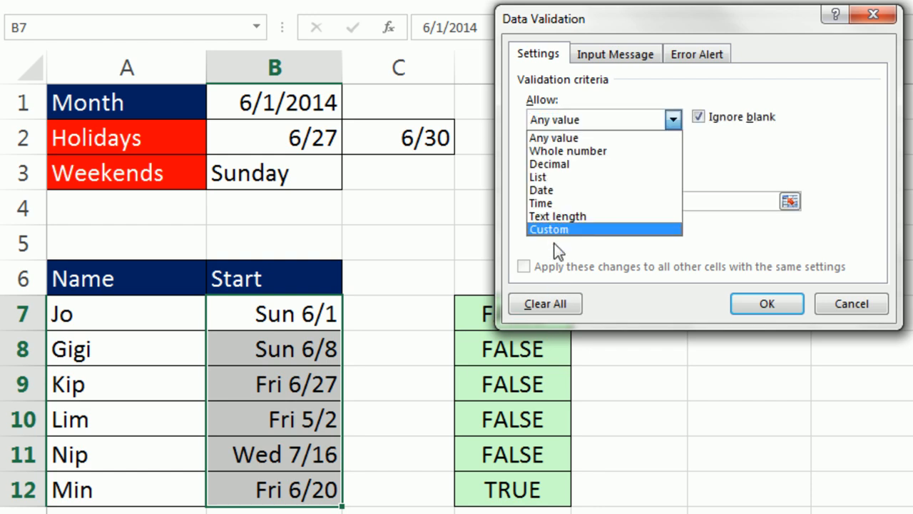
click(547, 228)
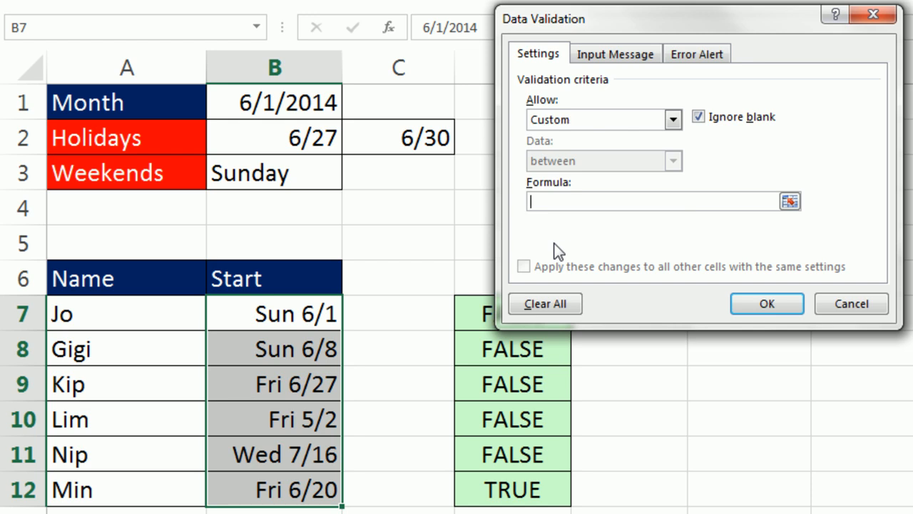
mouse_move(583, 223)
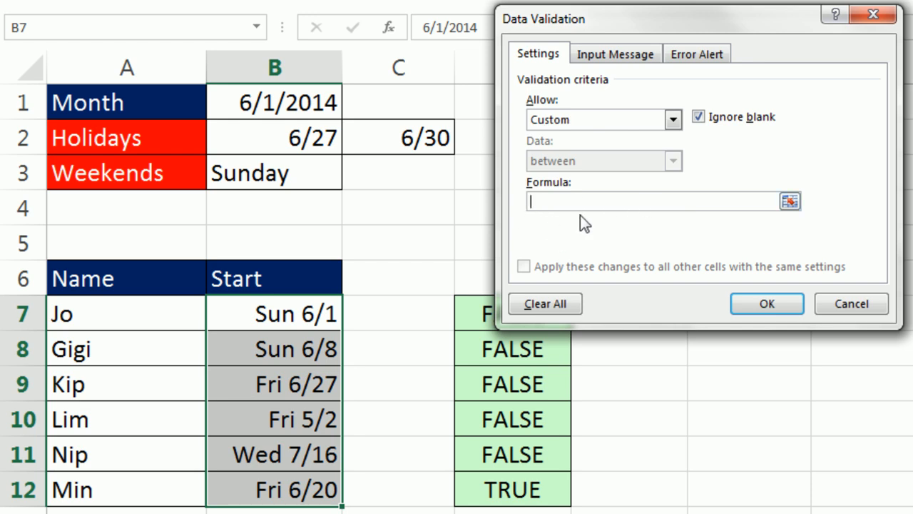
key(ctrl+v)
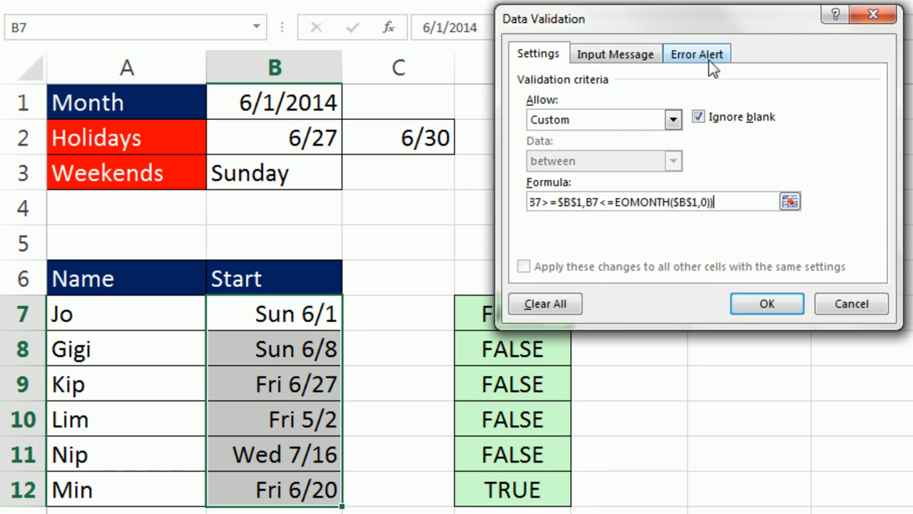
click(696, 54)
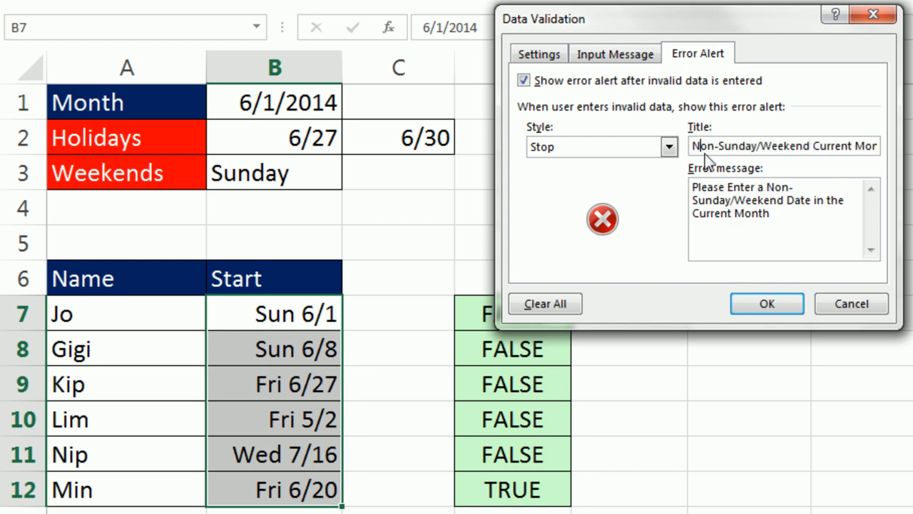
mouse_move(789, 204)
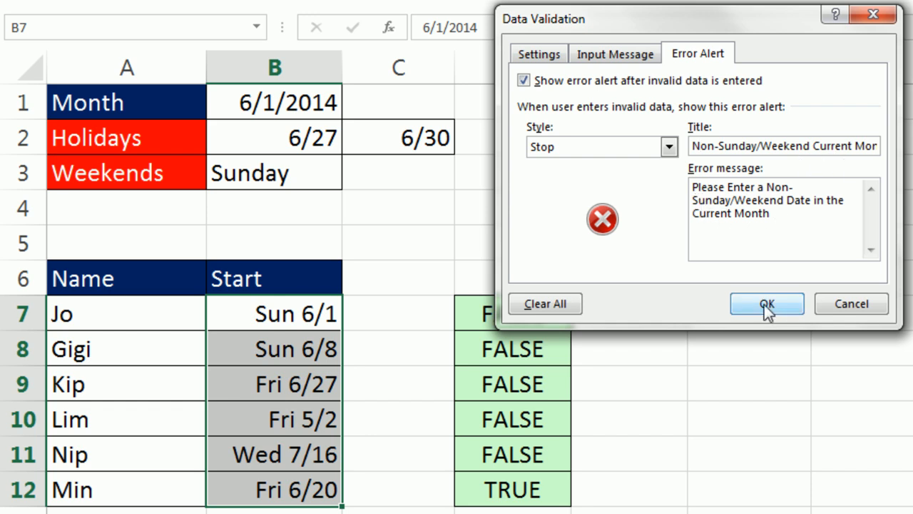
mouse_move(754, 282)
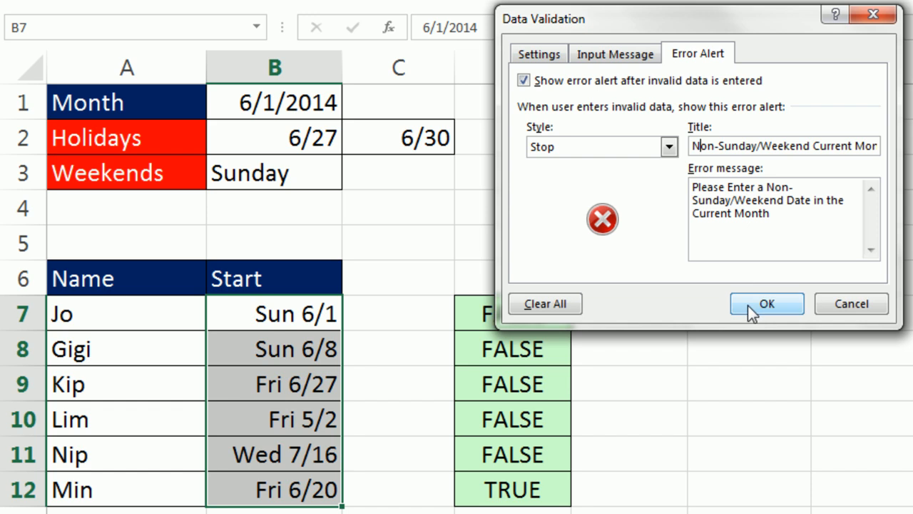
click(766, 303)
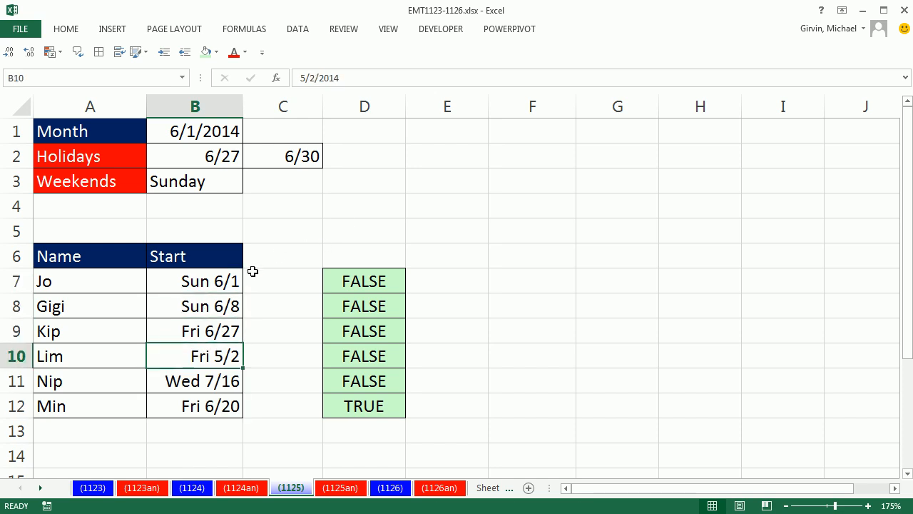
drag(194, 280, 194, 405)
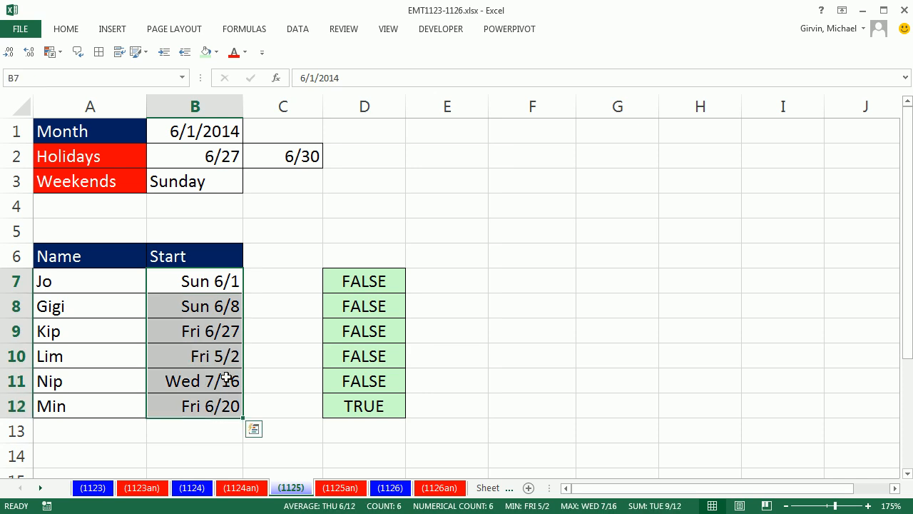
click(283, 255)
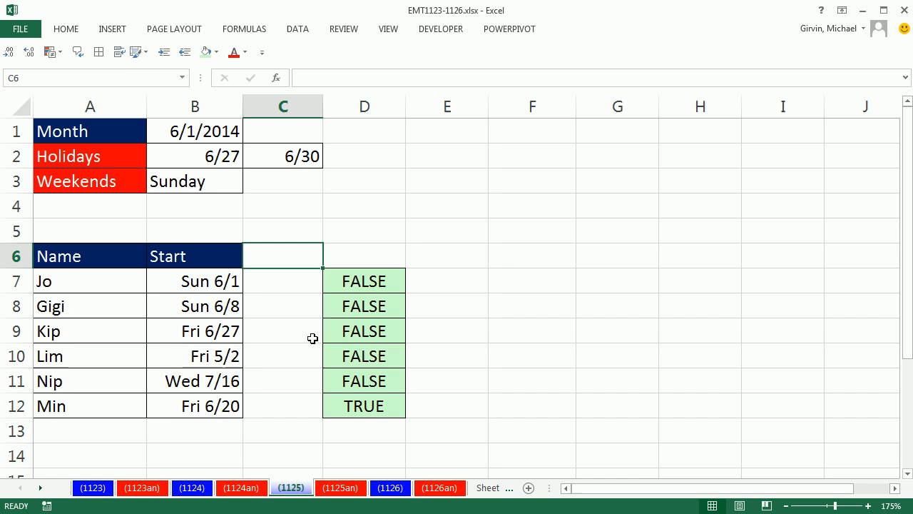
mouse_move(365, 51)
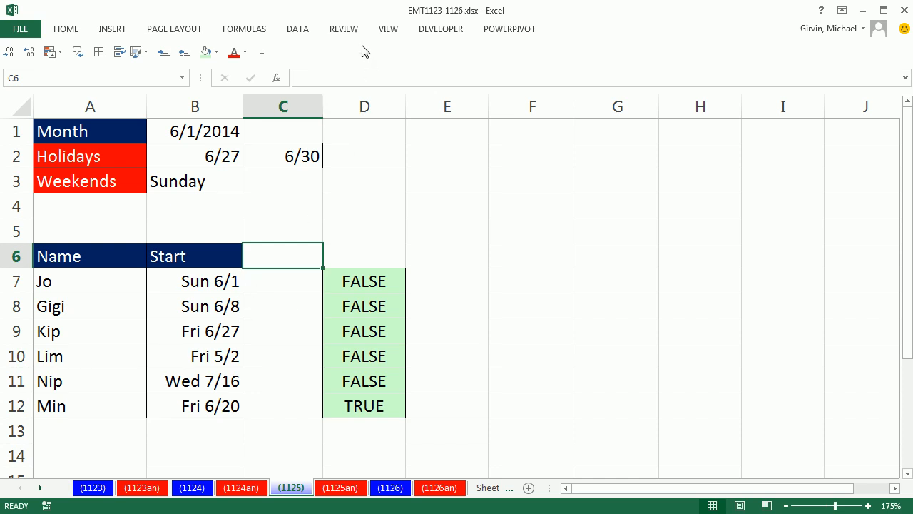
click(296, 28)
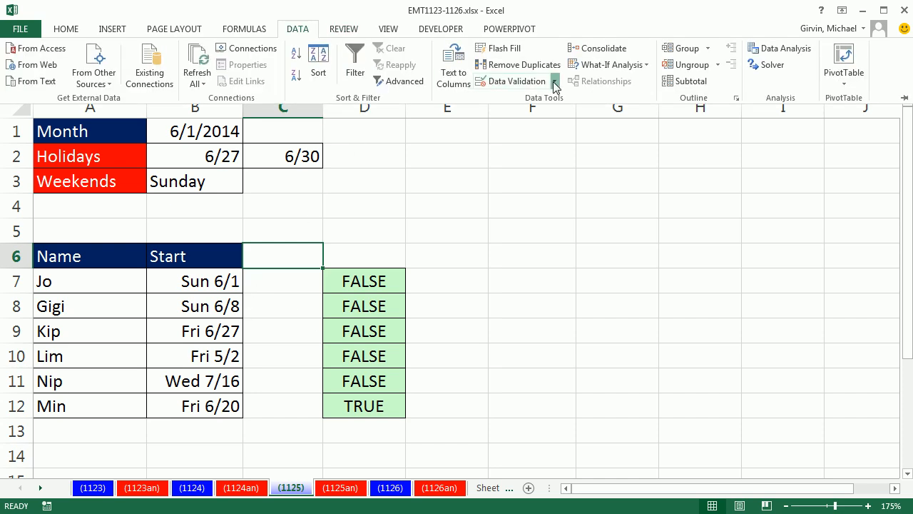
click(553, 80)
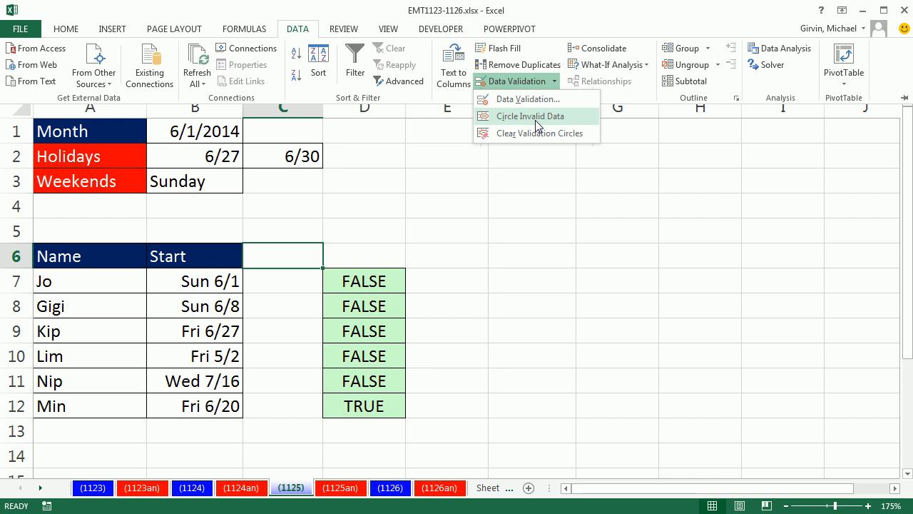
click(530, 115)
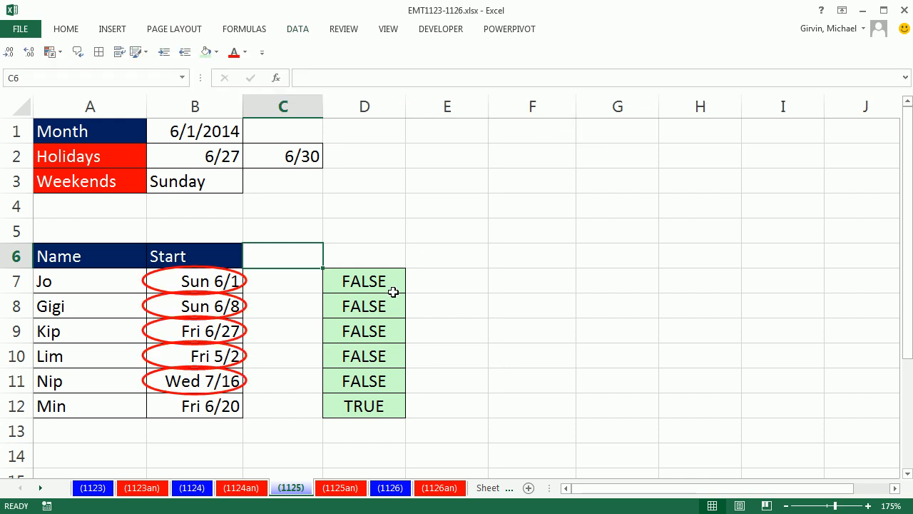
mouse_move(359, 46)
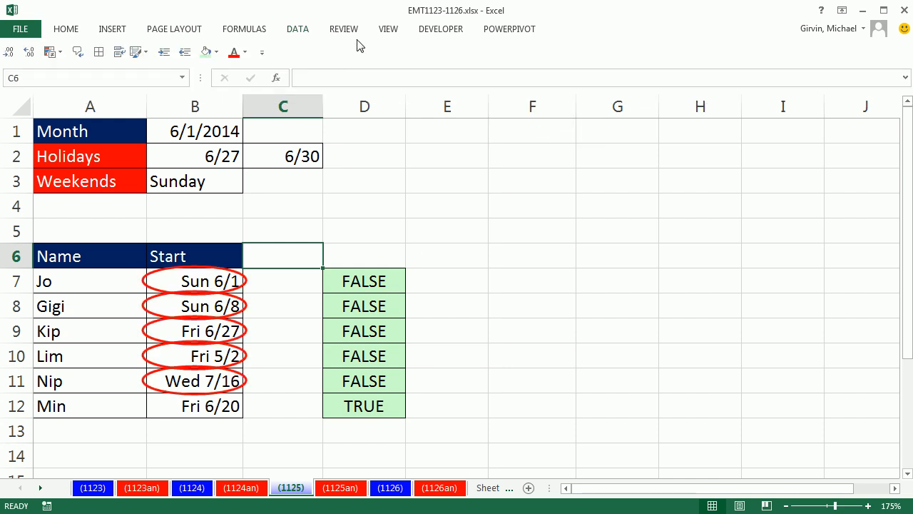
click(297, 29)
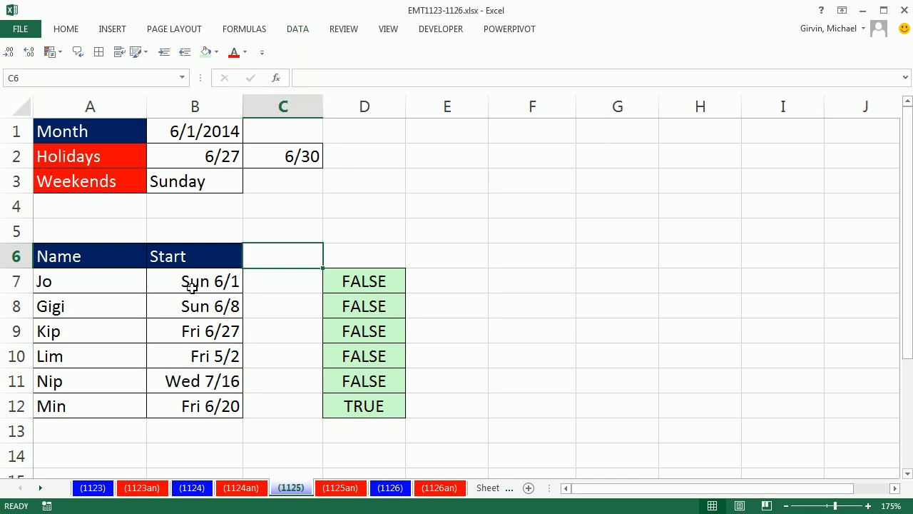
Step: Clear the old start dates and, after a rejected Sunday, give Jo the valid start Mon 6/2
click(194, 280)
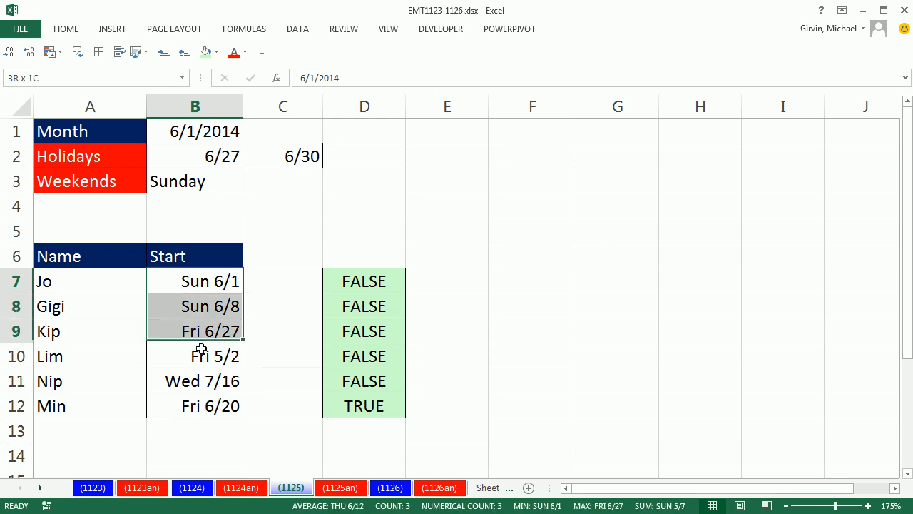
text(6/1)
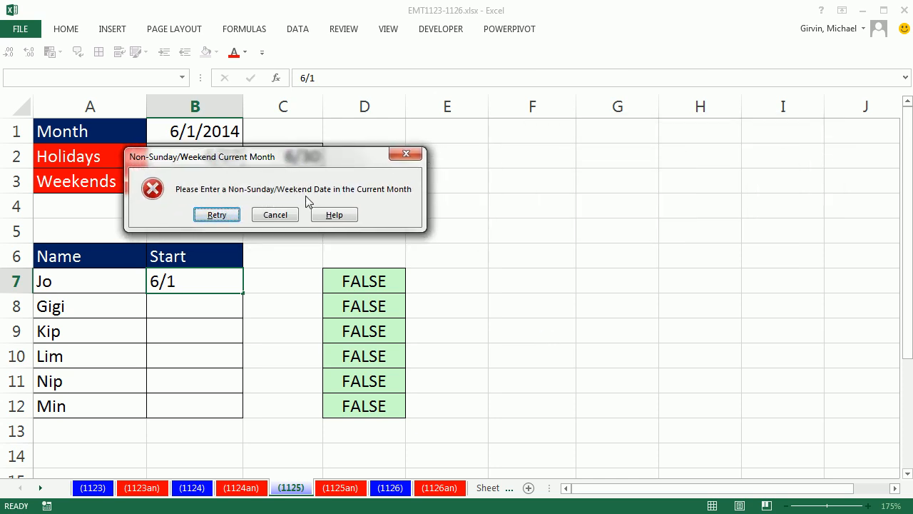
click(274, 214)
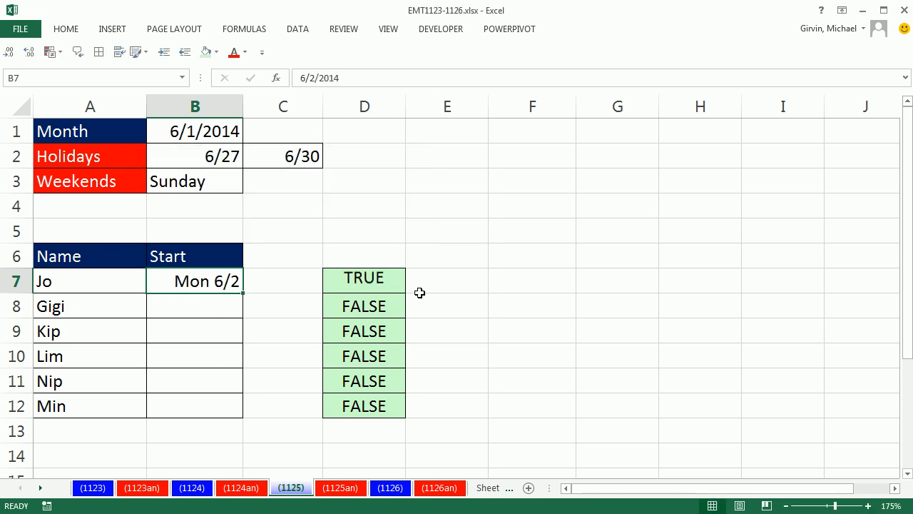
Step: Try Sunday 6/8 for Gigi, hit Retry on the Stop alert, and enter Mon 6/9 instead
click(194, 305)
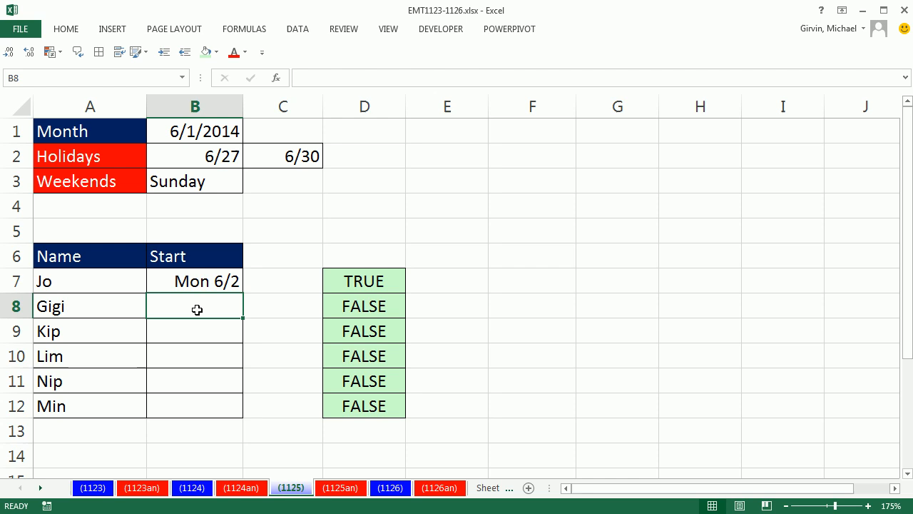
text(6/8)
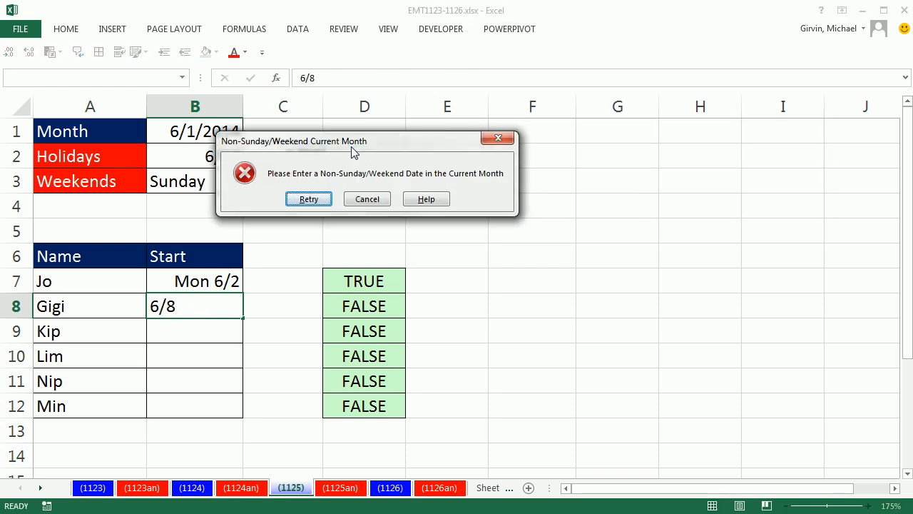
click(308, 199)
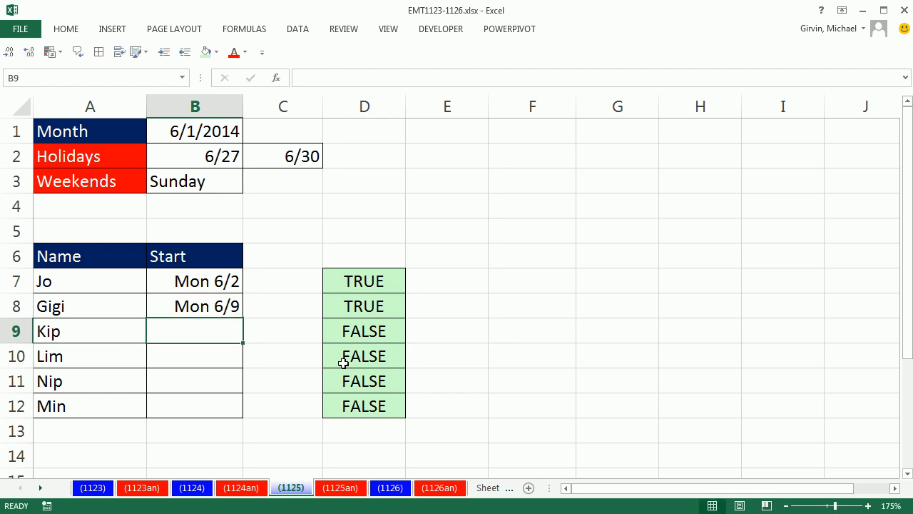
text(6/27)
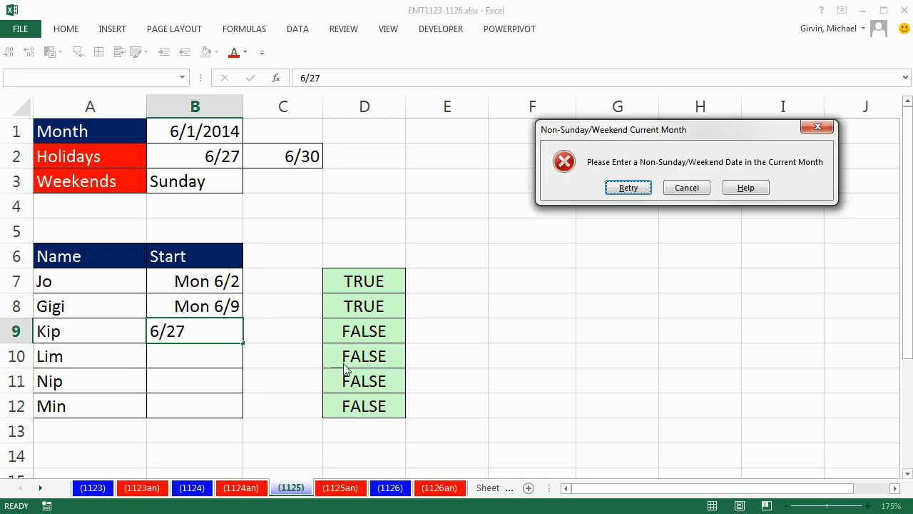
Step: Retry after Kip's rejected holiday date and enter Wed 6/25 instead
click(685, 187)
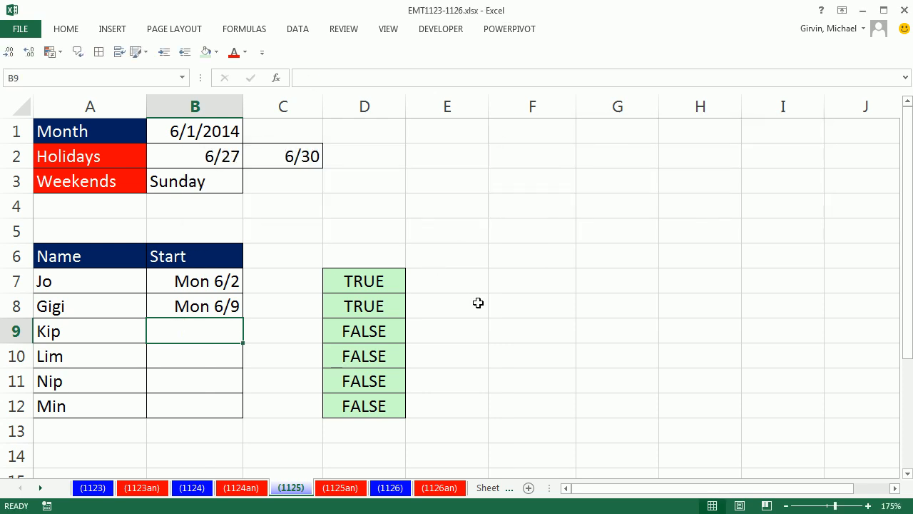
text(6/2)
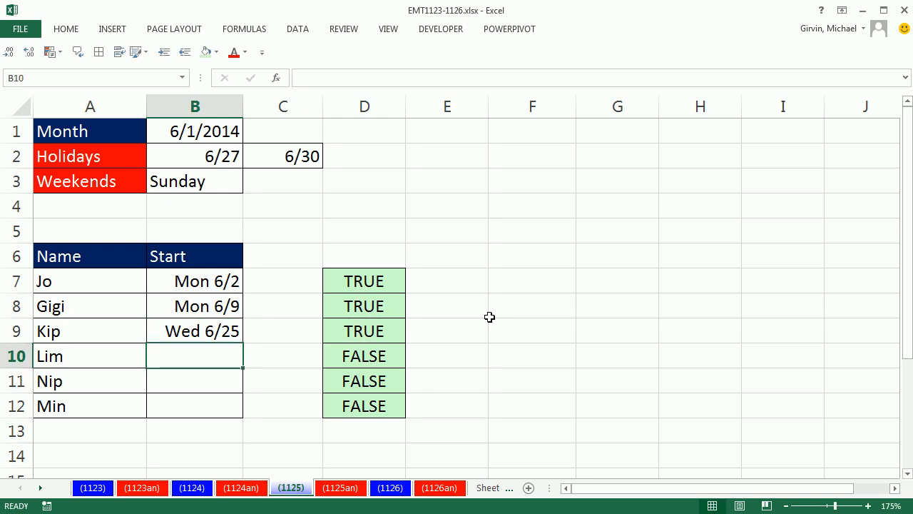
text(5/2)
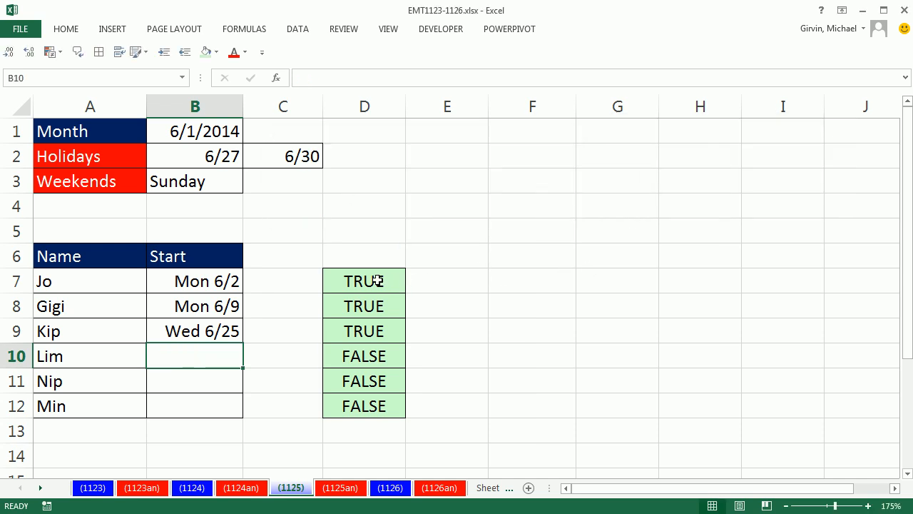
double_click(364, 279)
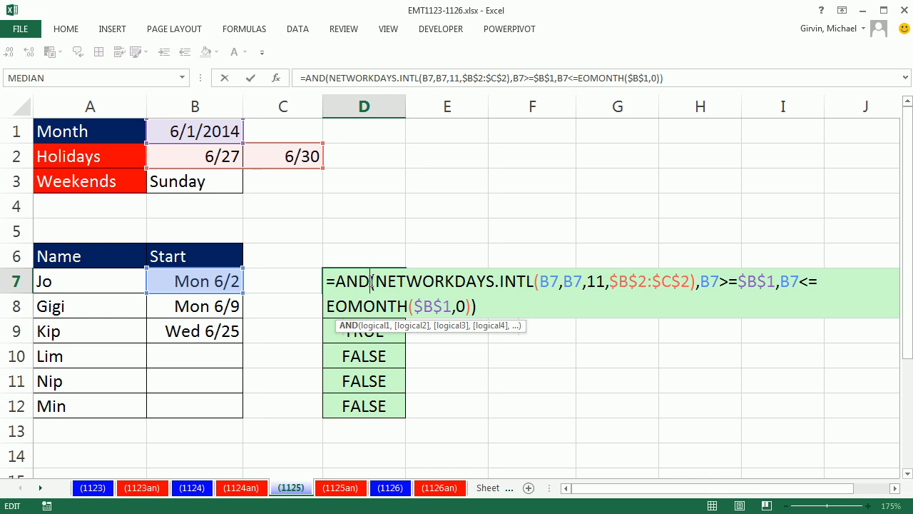
mouse_move(280, 265)
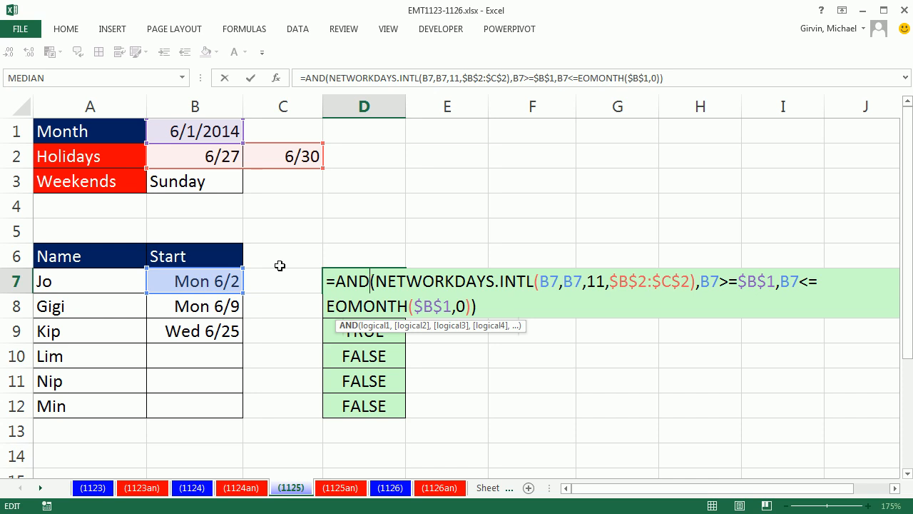
mouse_move(286, 260)
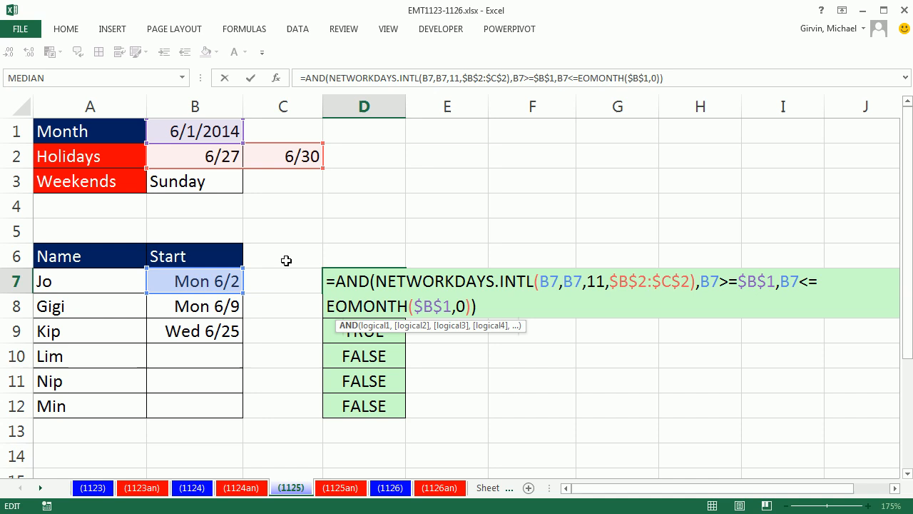
mouse_move(318, 251)
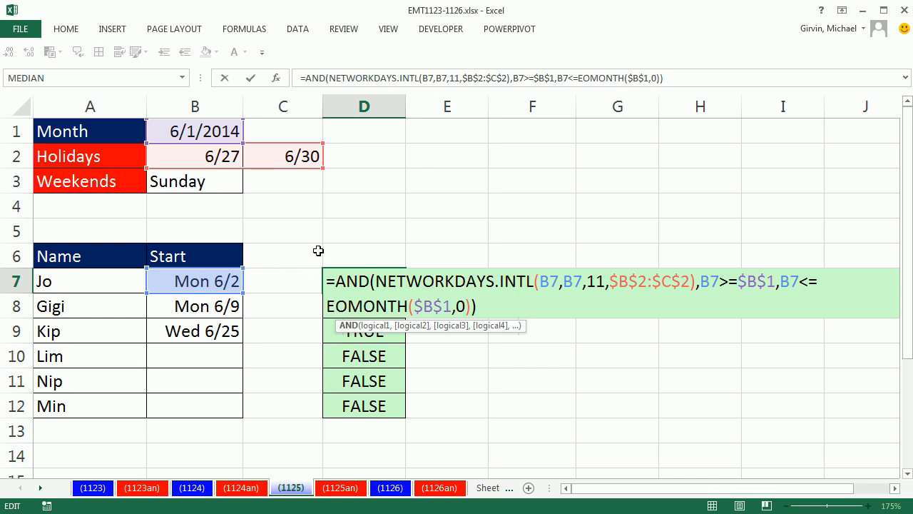